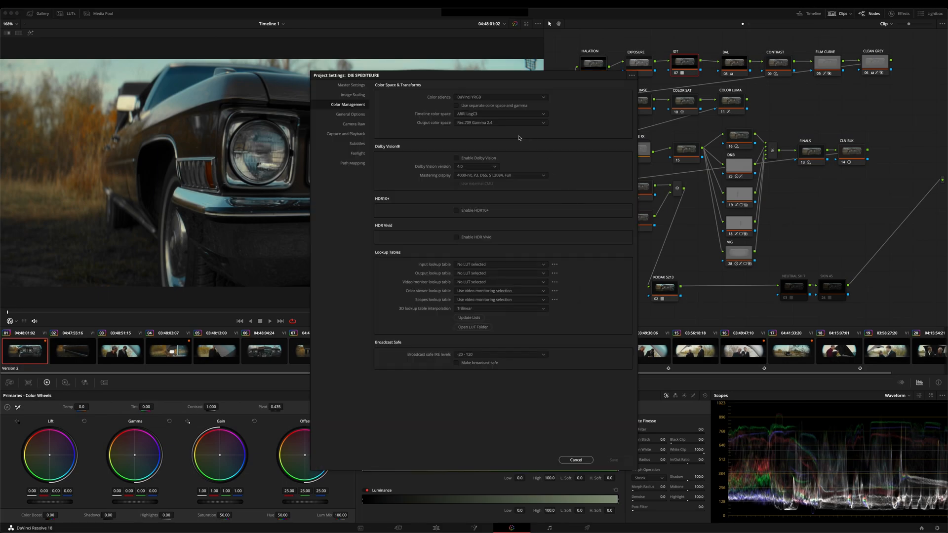
pyautogui.moveTo(432, 103)
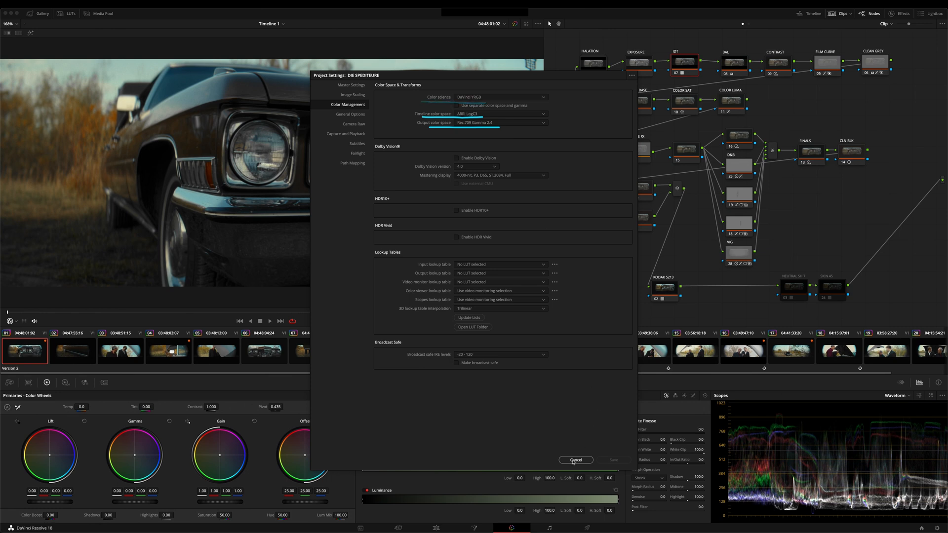
# Cancel Project Settings and show clip 09's node tree, the two men in the field
pyautogui.click(575, 460)
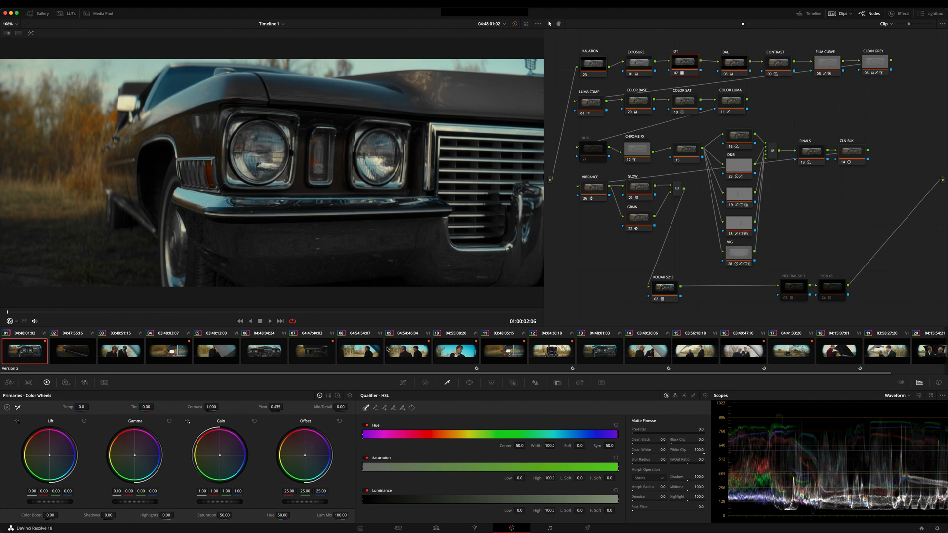
pyautogui.click(407, 351)
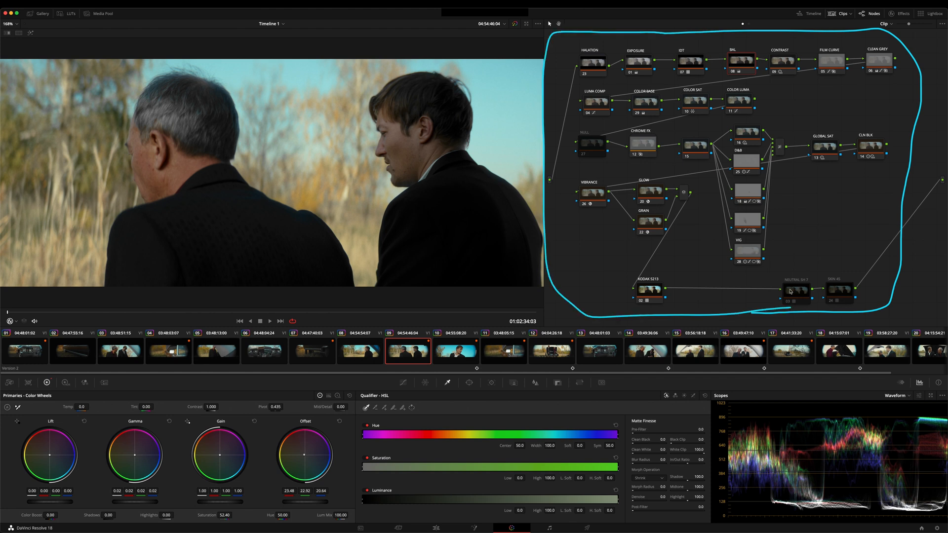
pyautogui.moveTo(792, 237)
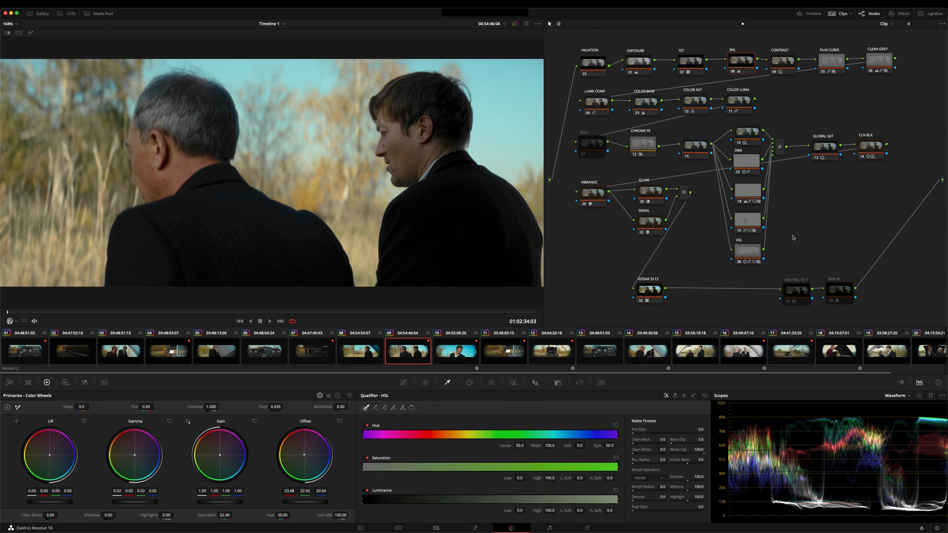
pyautogui.moveTo(772, 257)
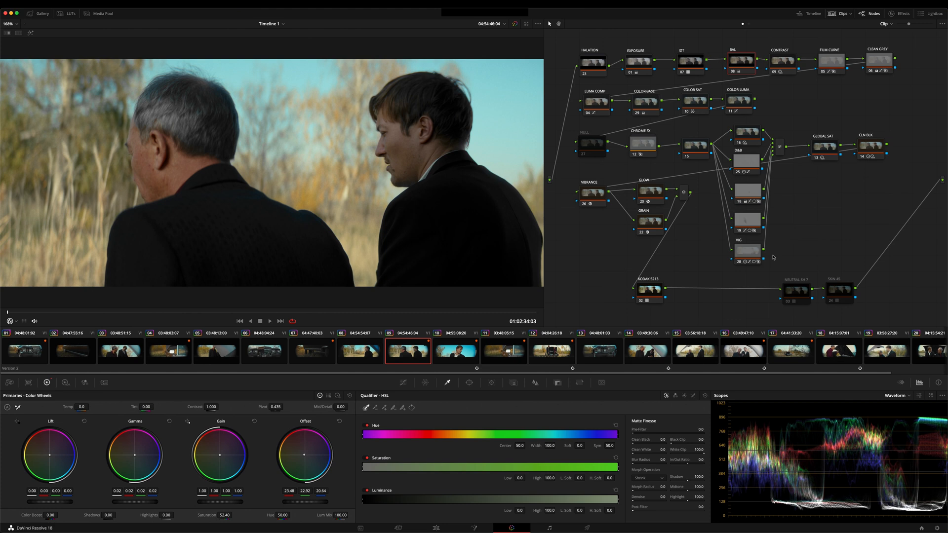
# Select clip 16, the two men by the open hood, and enable its IDT node
pyautogui.click(742, 351)
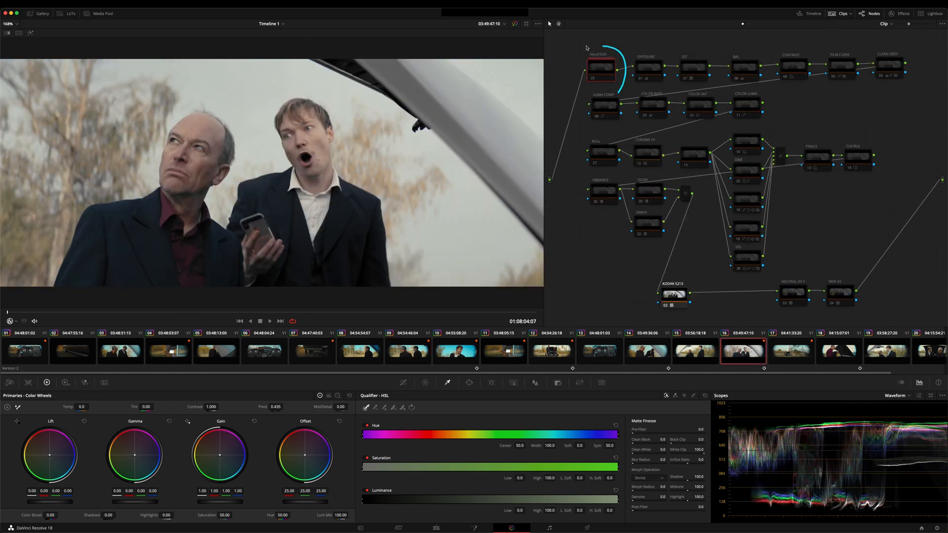
pyautogui.click(600, 66)
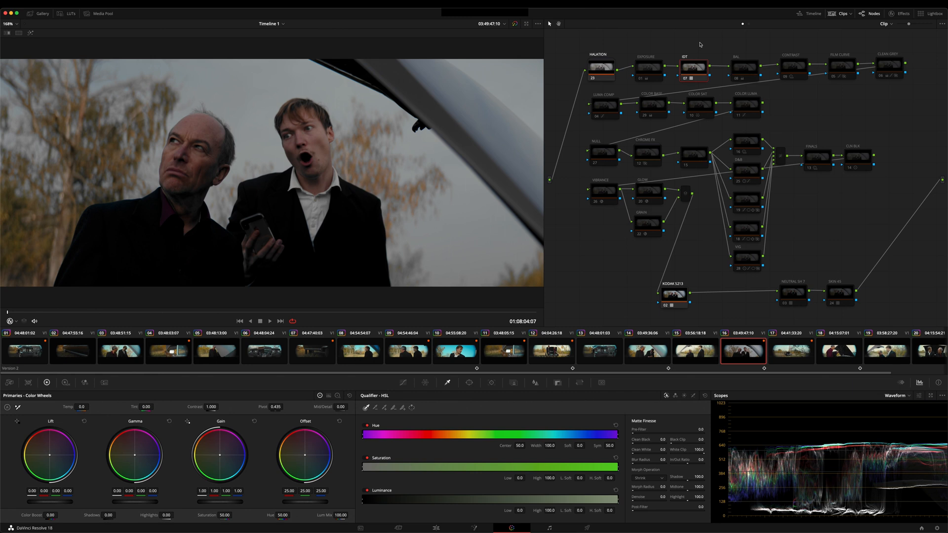
pyautogui.moveTo(761, 329)
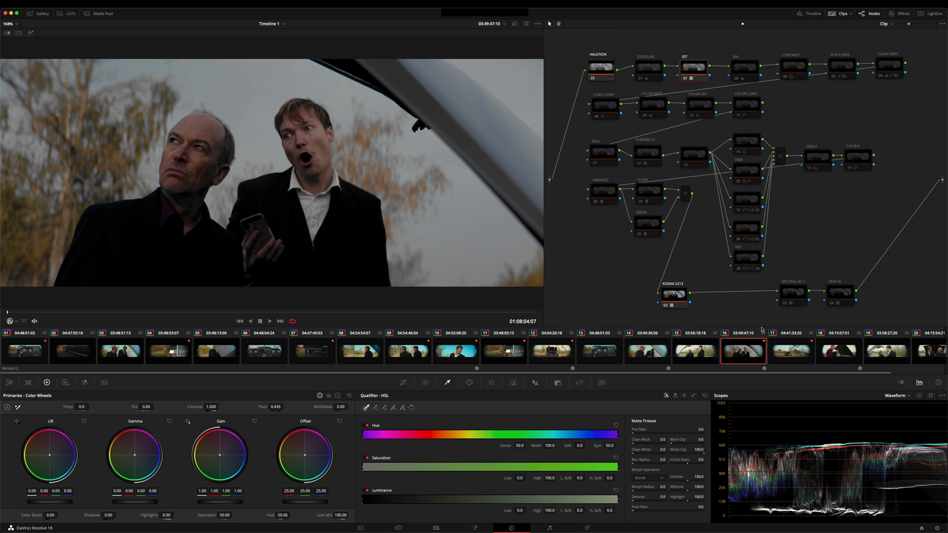
pyautogui.moveTo(830, 418)
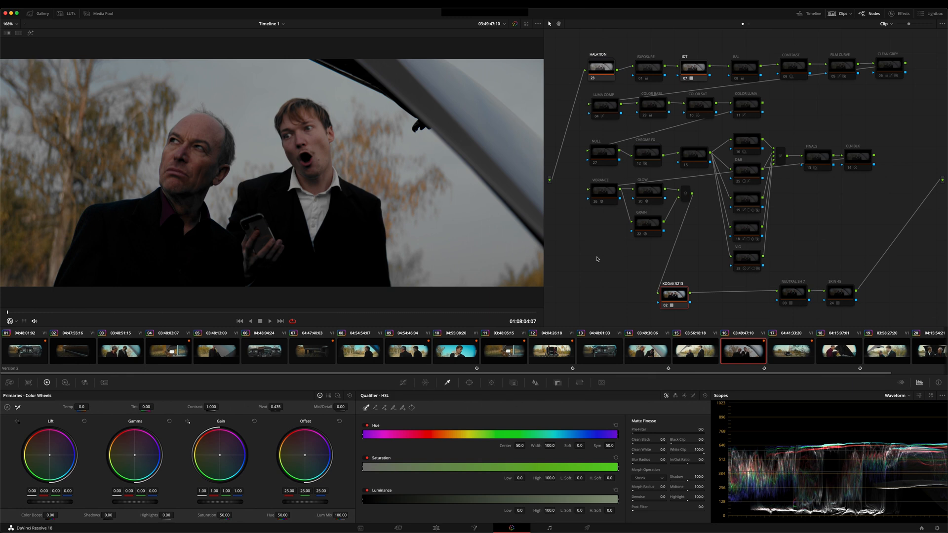
pyautogui.moveTo(629, 195)
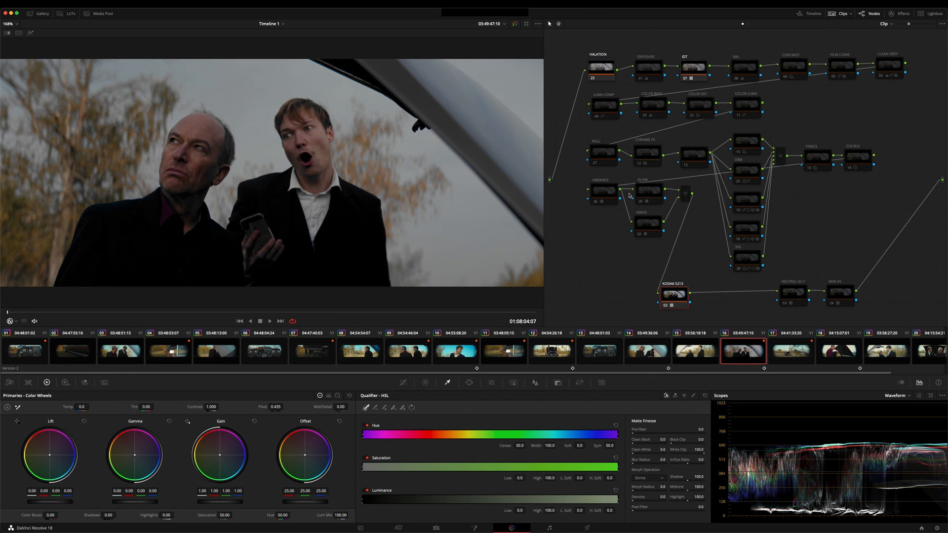
pyautogui.moveTo(661, 45)
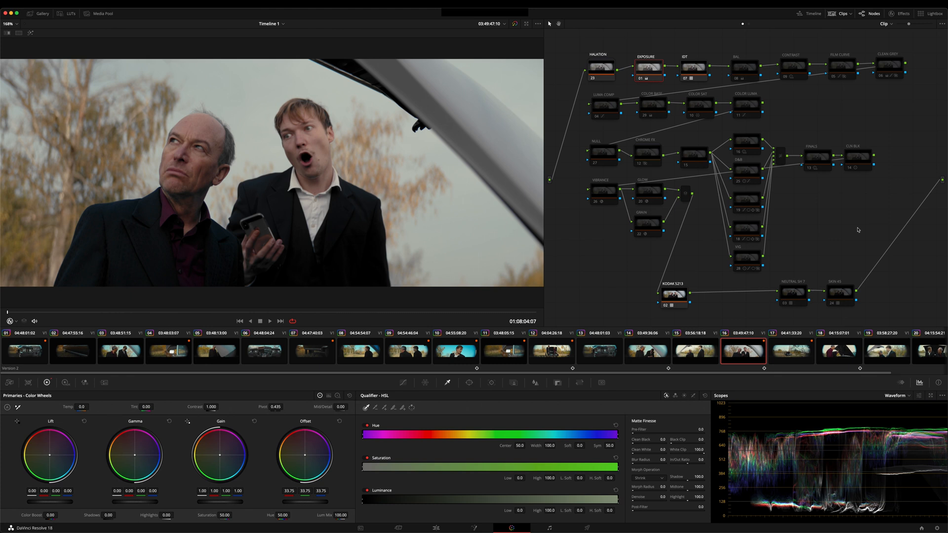
pyautogui.moveTo(828, 111)
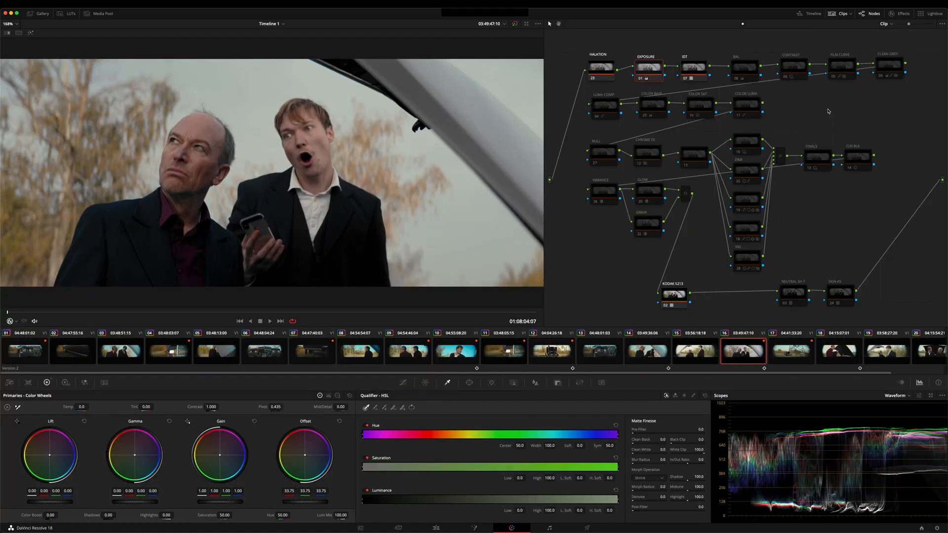
pyautogui.moveTo(827, 110)
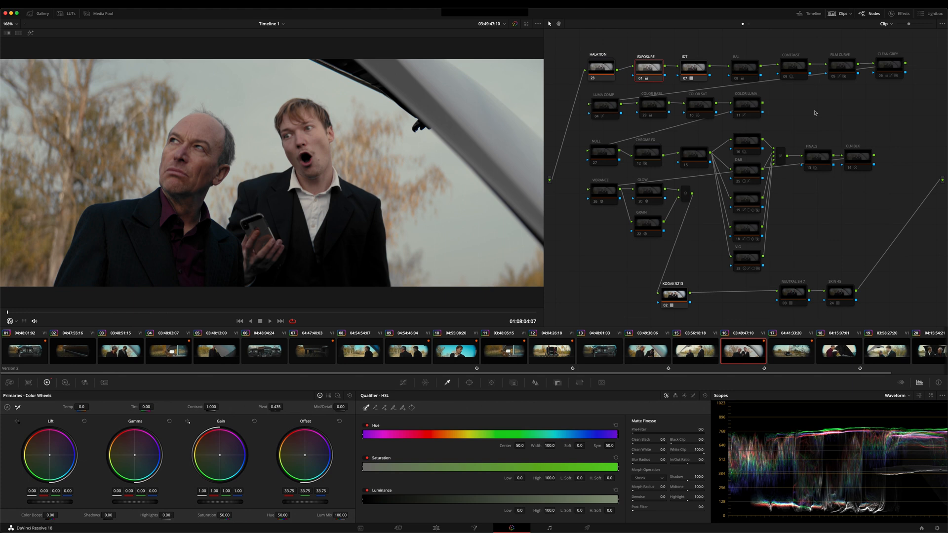
pyautogui.moveTo(702, 269)
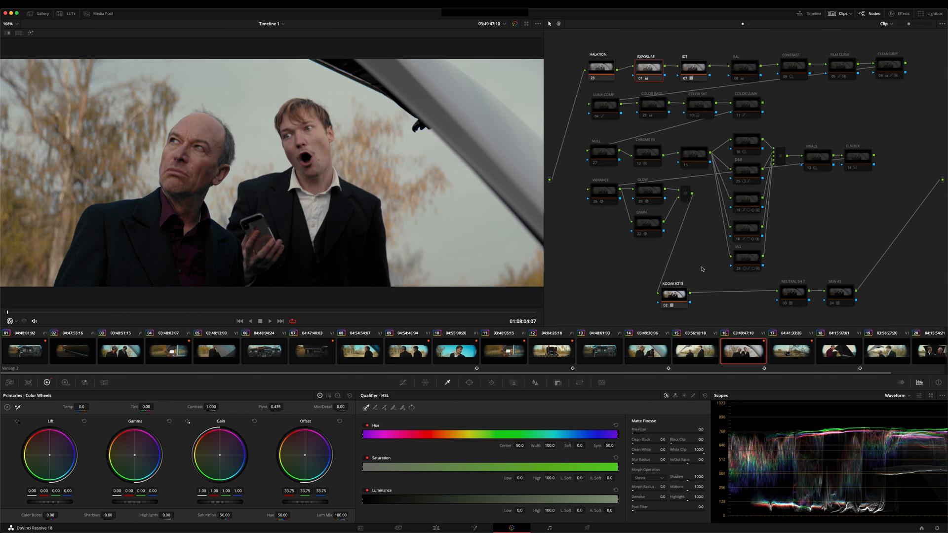
pyautogui.moveTo(707, 267)
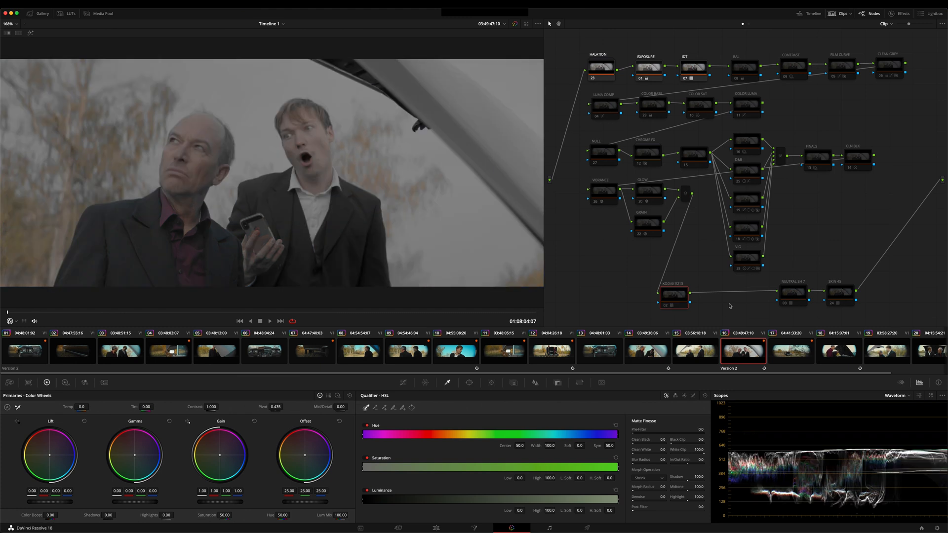
# Add a Color Space Transform node after KODAK 5213 with ARRI Wide Gamut 3 / LogC3 input
pyautogui.click(713, 297)
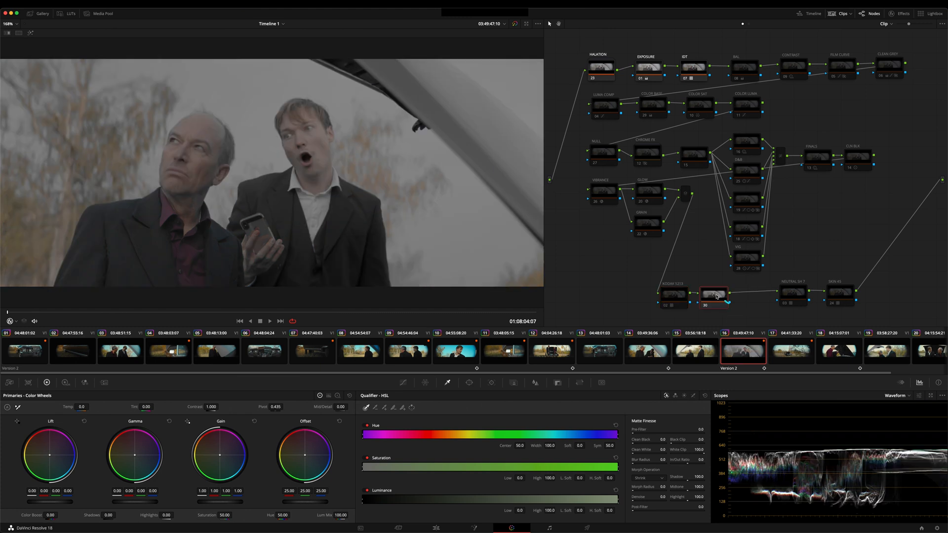
pyautogui.click(902, 14)
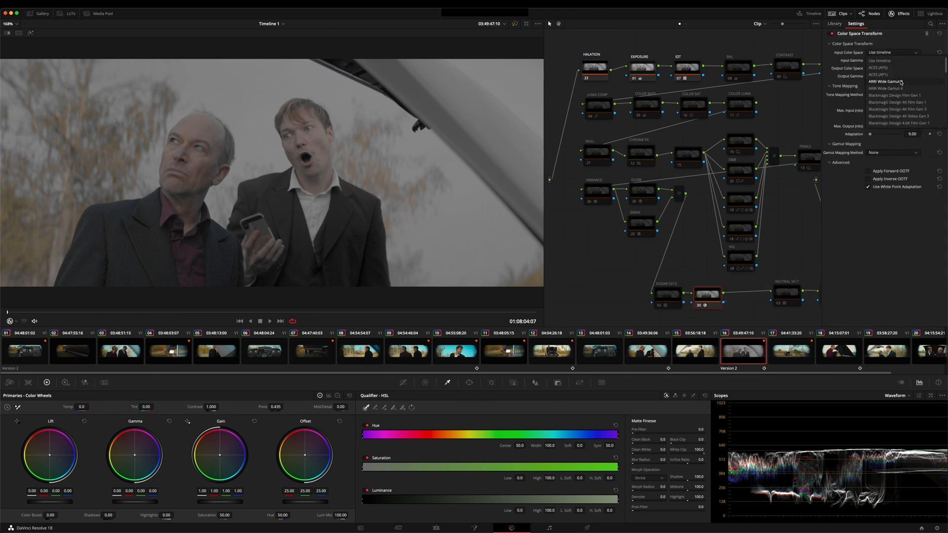
pyautogui.click(897, 82)
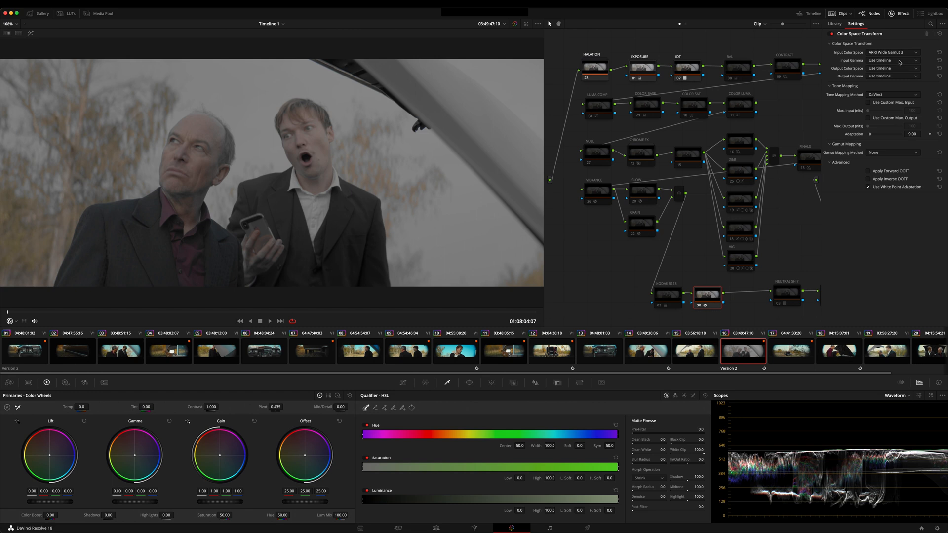
pyautogui.click(892, 76)
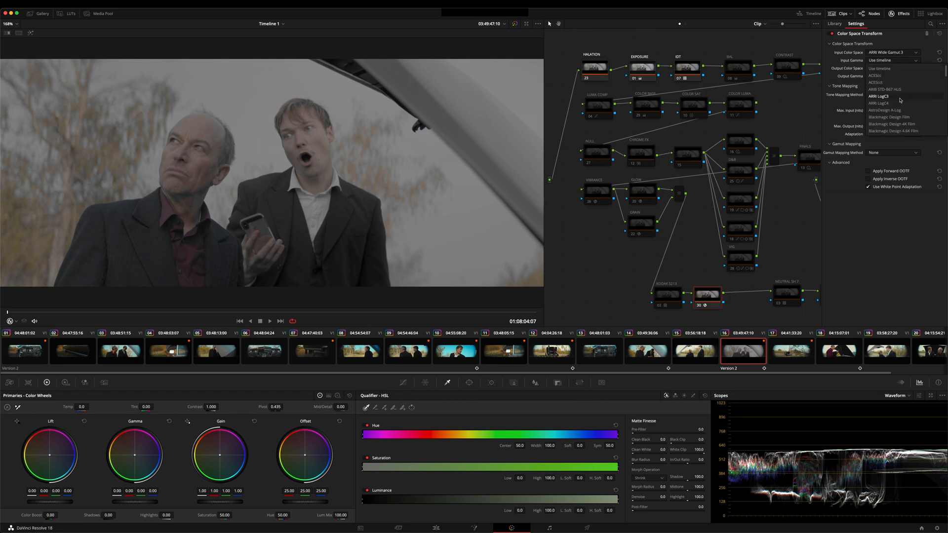
pyautogui.click(886, 103)
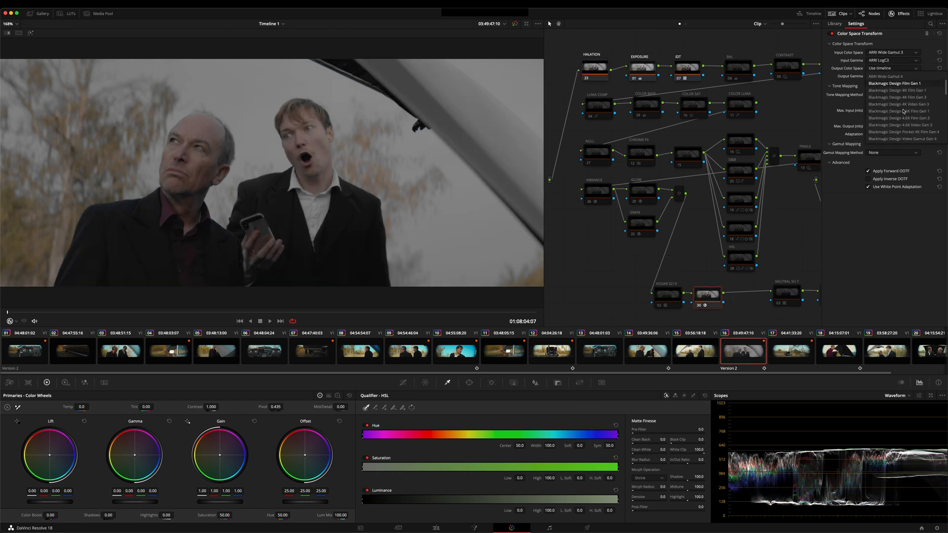
pyautogui.scroll(-3)
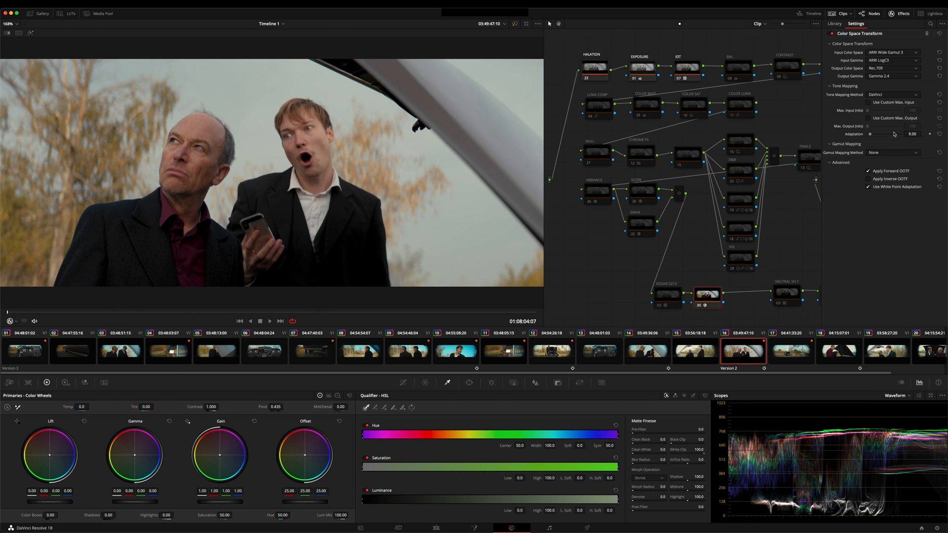
pyautogui.moveTo(893, 132)
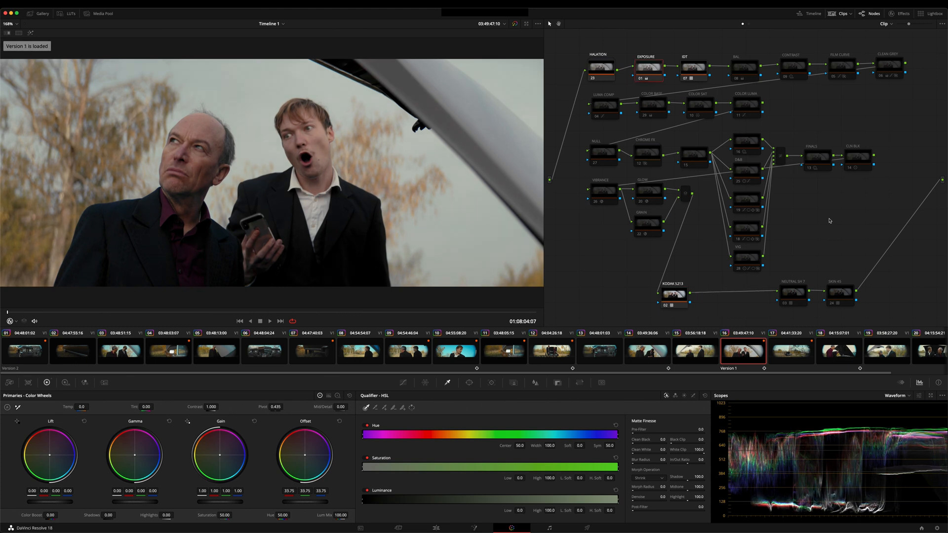
pyautogui.moveTo(867, 425)
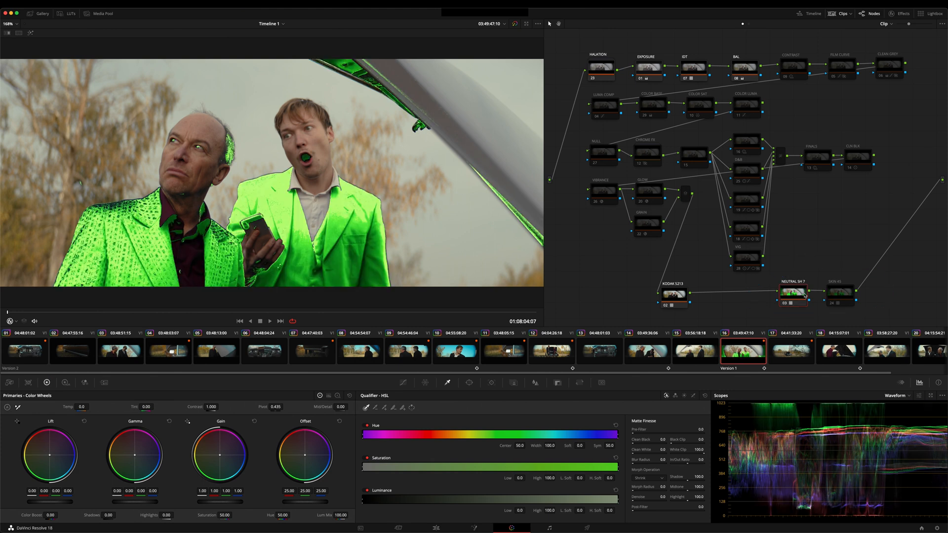
# Select the SKIN 65 node and turn off the green key highlight on clip 16
pyautogui.click(839, 291)
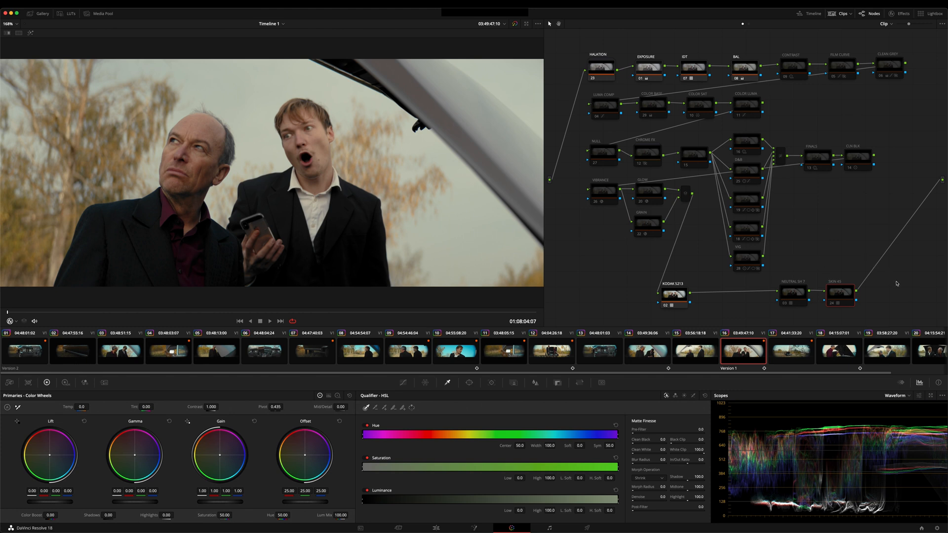
pyautogui.click(792, 293)
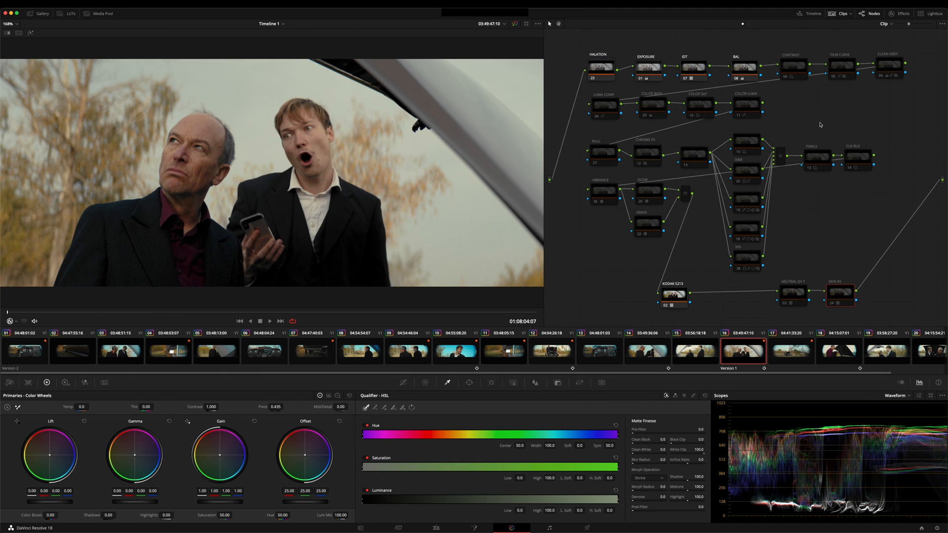
pyautogui.moveTo(852, 119)
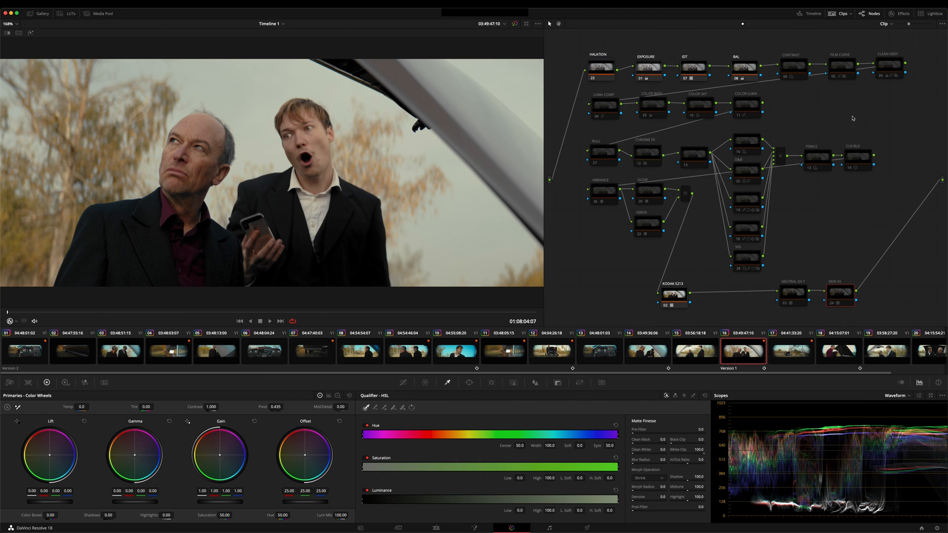
pyautogui.moveTo(832, 97)
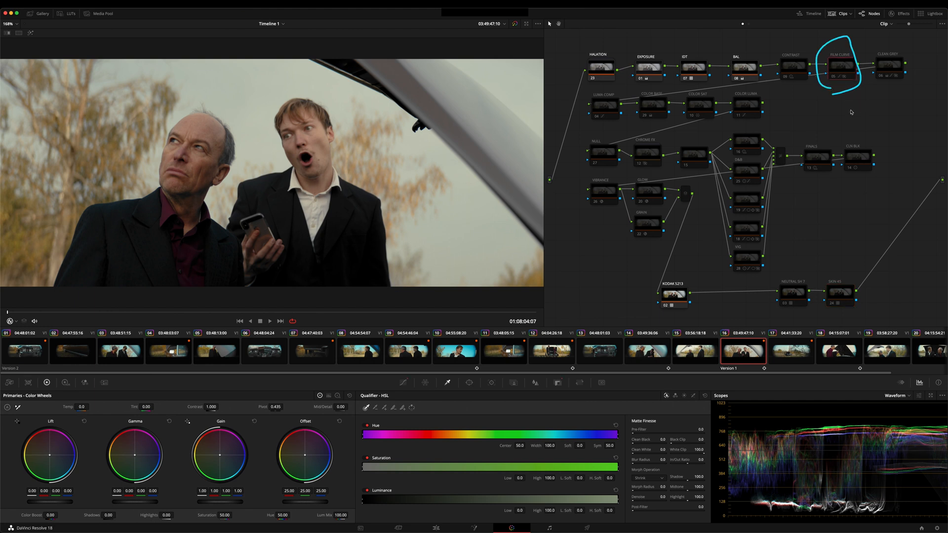
# Check the Film Curve node's key output gain, then select the Clean Grey node
pyautogui.click(557, 383)
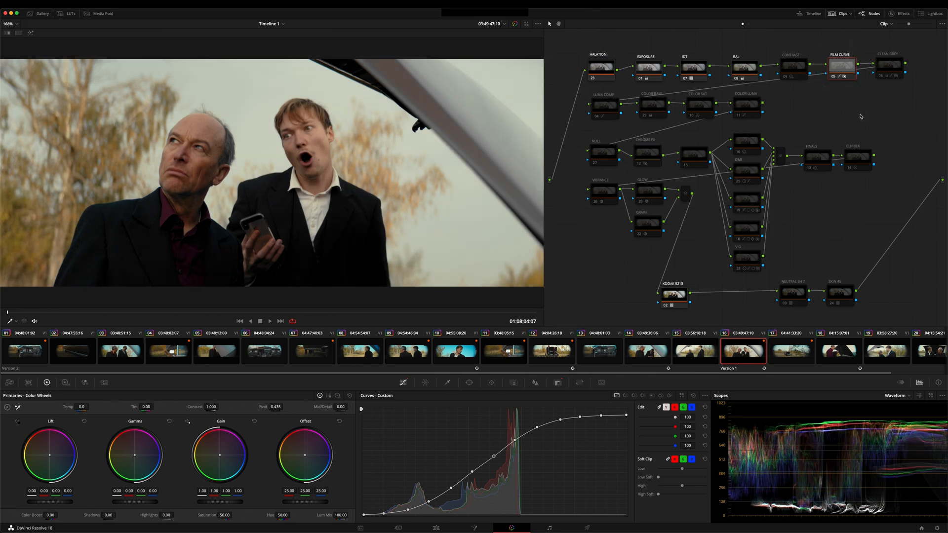
pyautogui.click(555, 382)
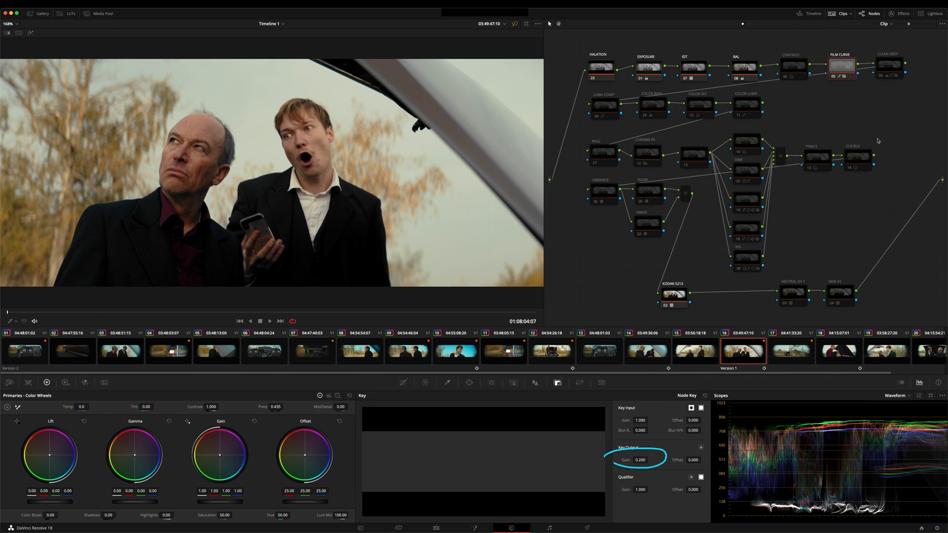
pyautogui.moveTo(883, 108)
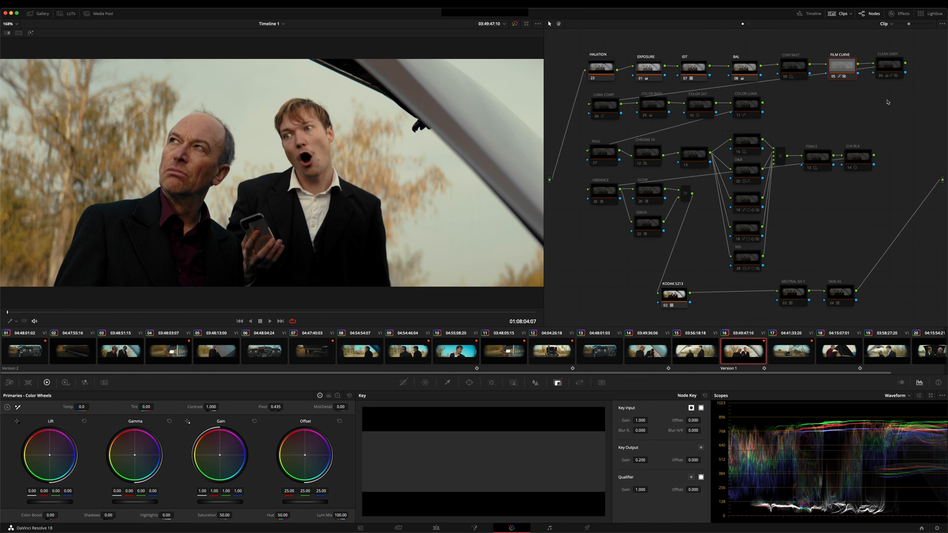
pyautogui.moveTo(888, 68)
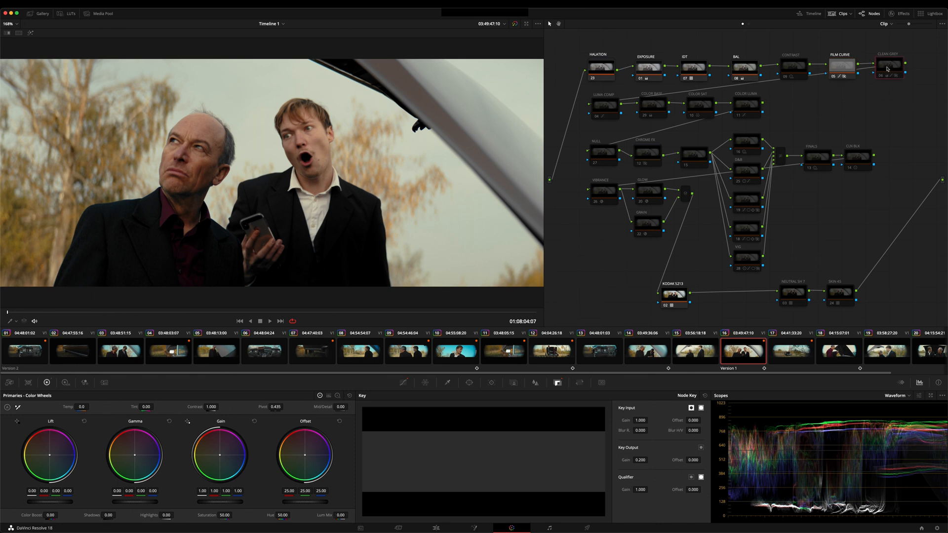
pyautogui.click(888, 65)
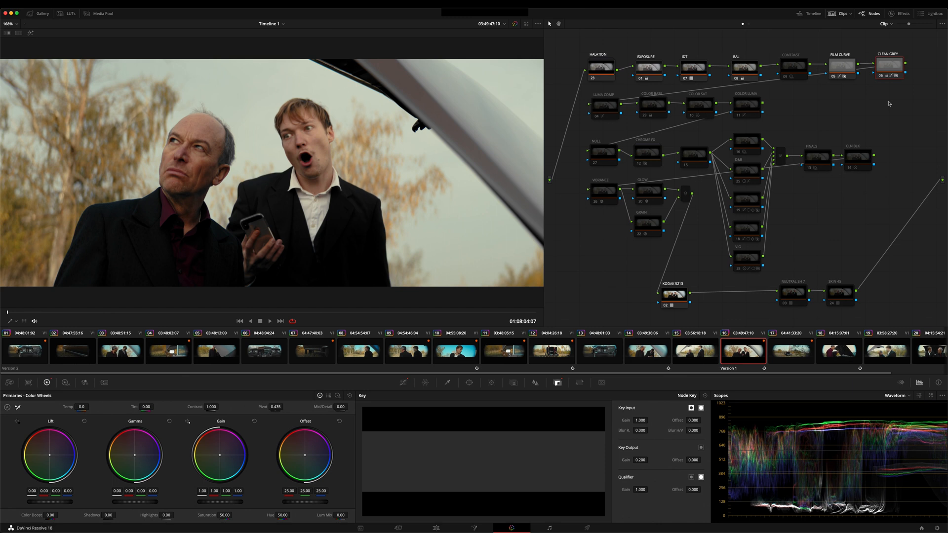
pyautogui.moveTo(899, 126)
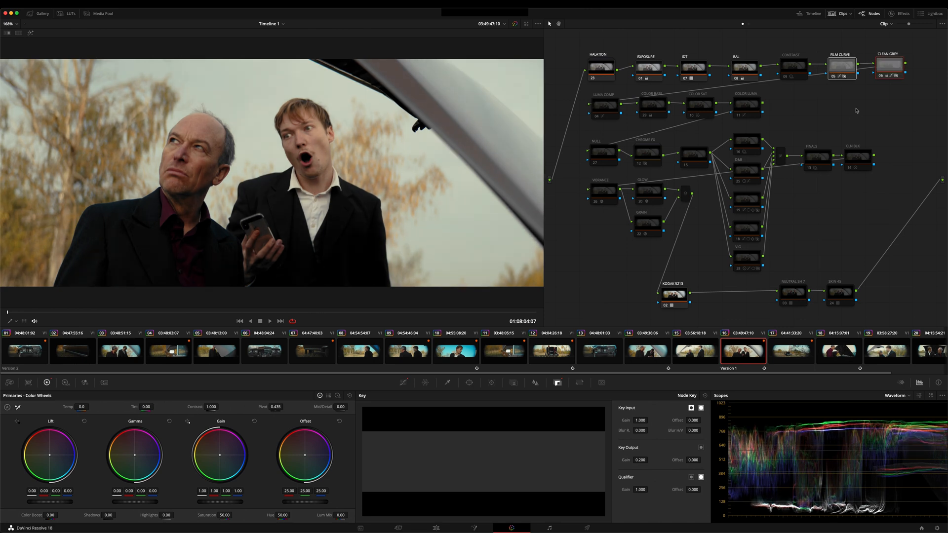
pyautogui.moveTo(839, 113)
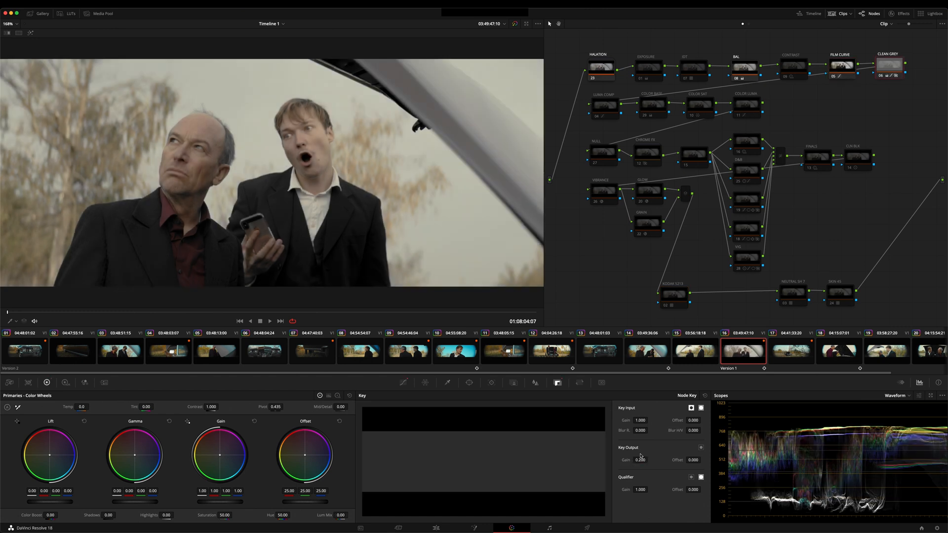
# View the Clean Grey node's key, passing at full output gain
pyautogui.click(889, 66)
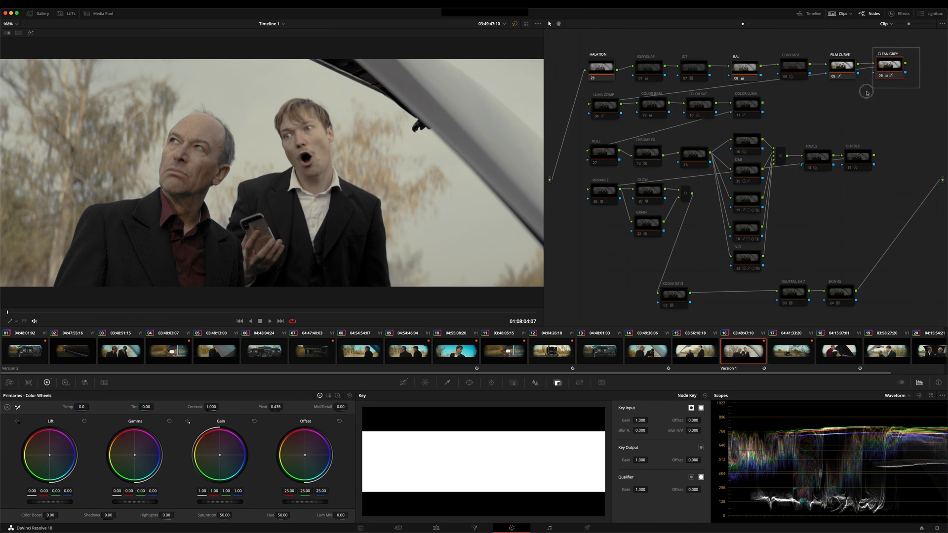
pyautogui.click(840, 66)
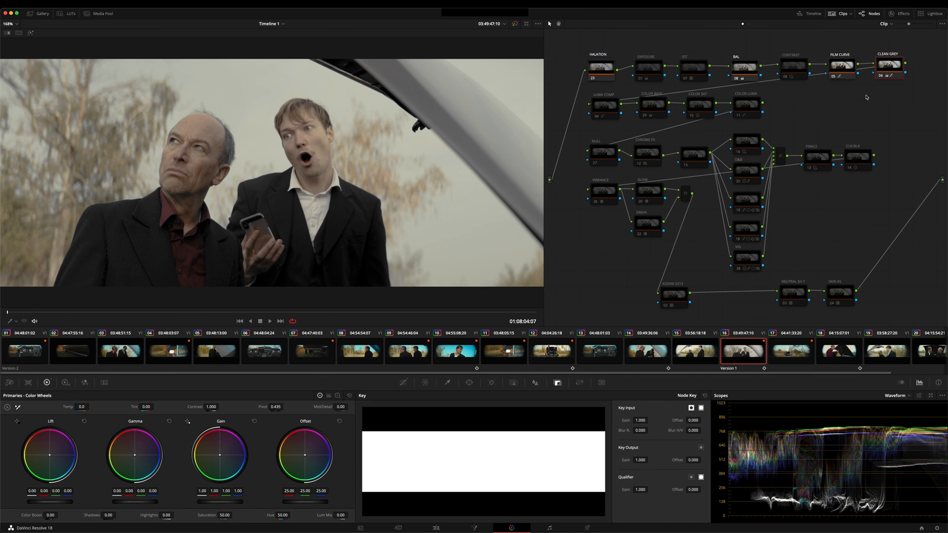
pyautogui.moveTo(819, 100)
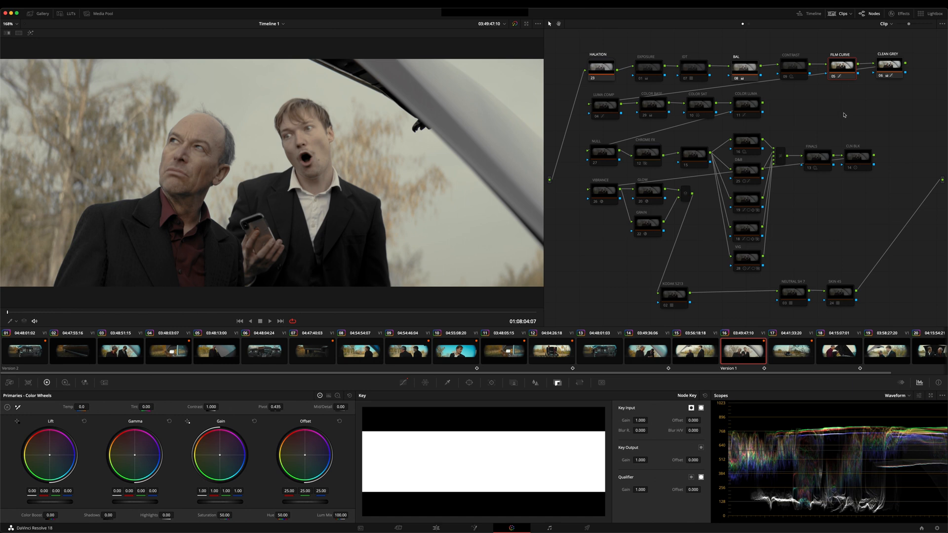
pyautogui.moveTo(842, 115)
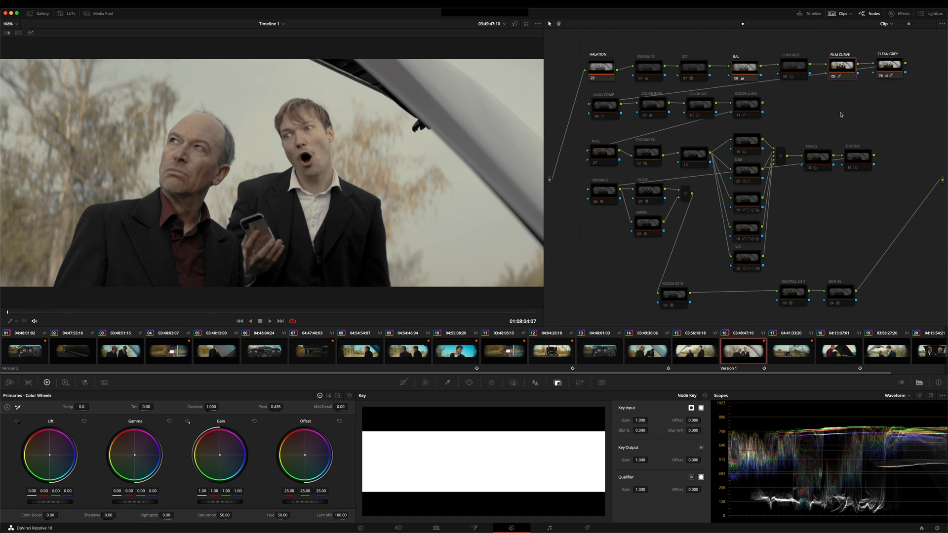
# Re-enable the IDT, Exposure and KODAK 5213 nodes to restore the warm grade
pyautogui.click(693, 67)
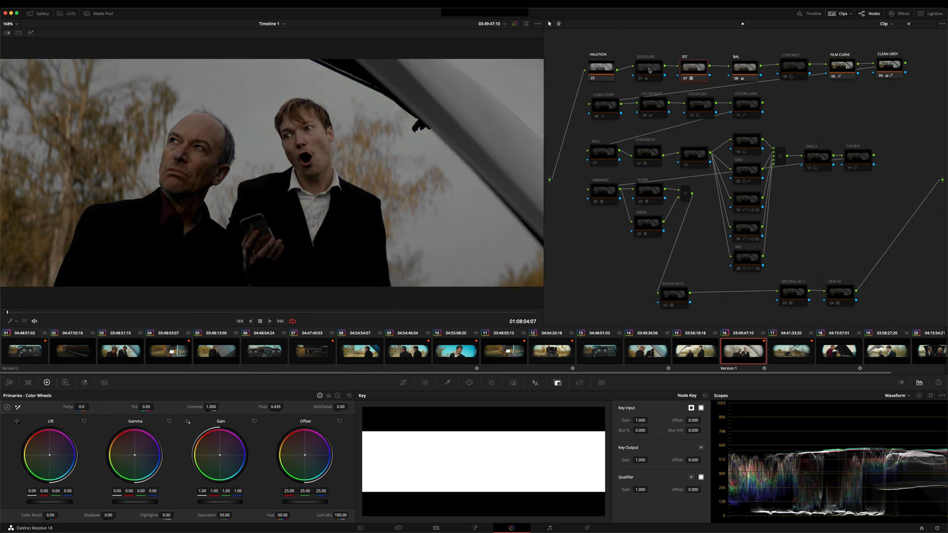
pyautogui.click(673, 295)
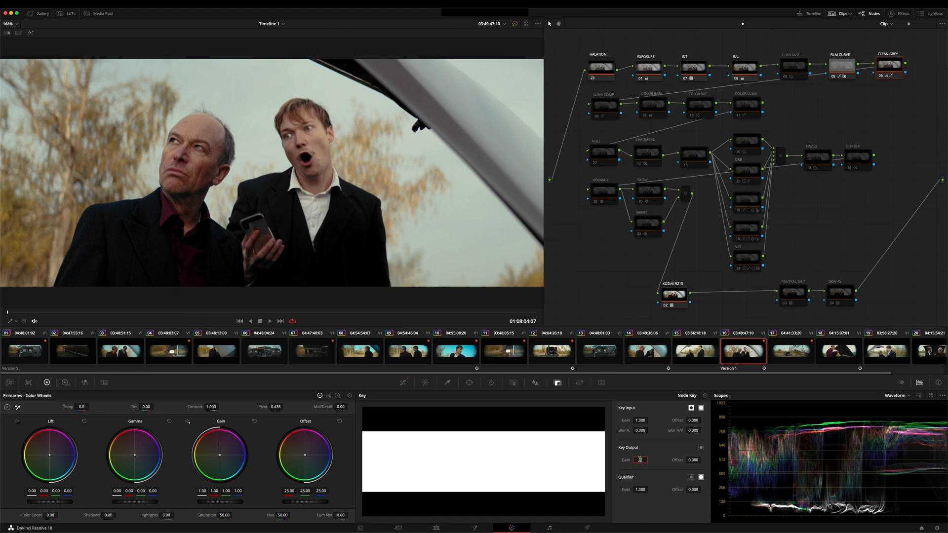
pyautogui.click(642, 460)
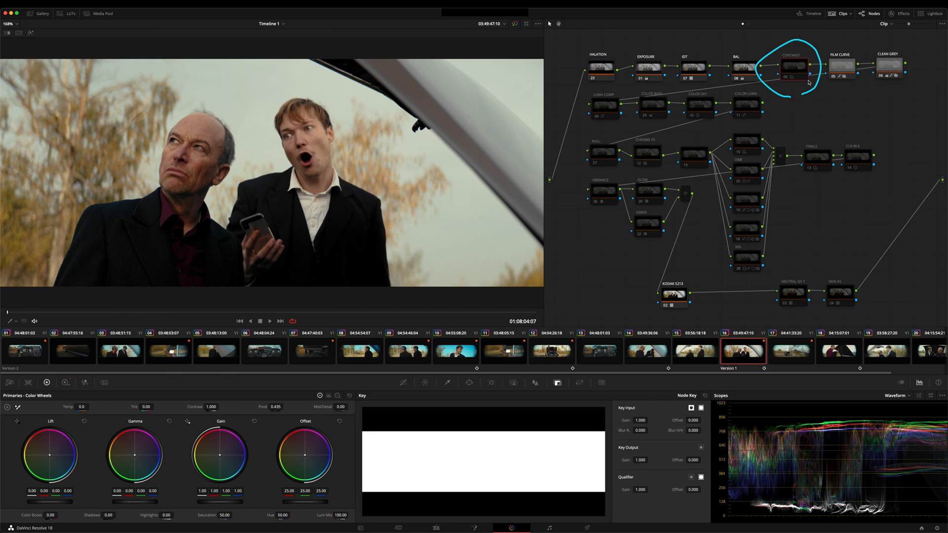
# Re-enable the Contrast node and select Luma Comp to view its HDR wheels
pyautogui.click(794, 67)
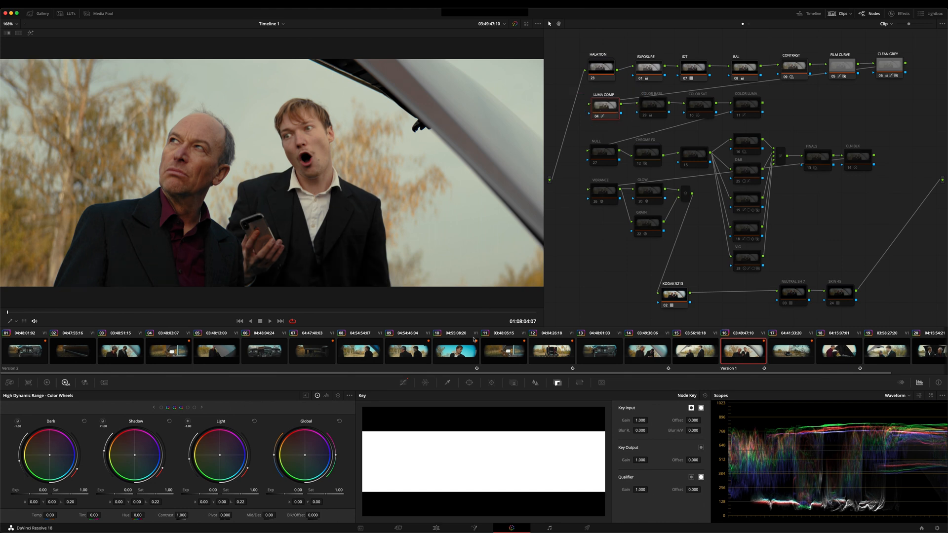
pyautogui.click(403, 382)
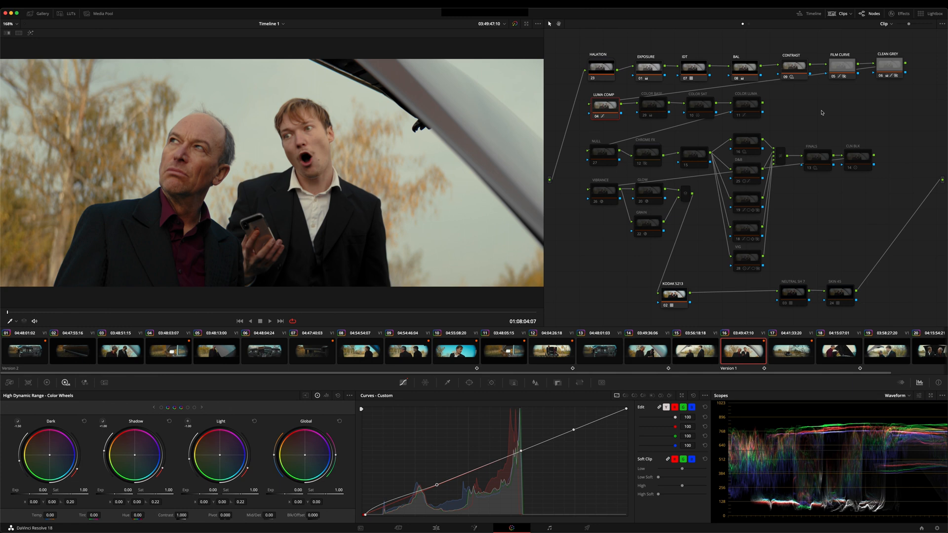
pyautogui.moveTo(820, 113)
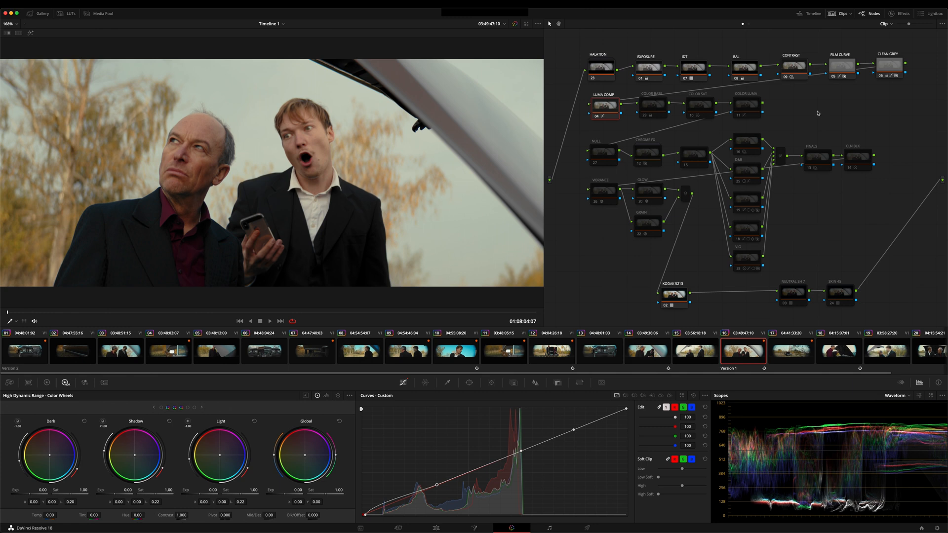
pyautogui.moveTo(817, 114)
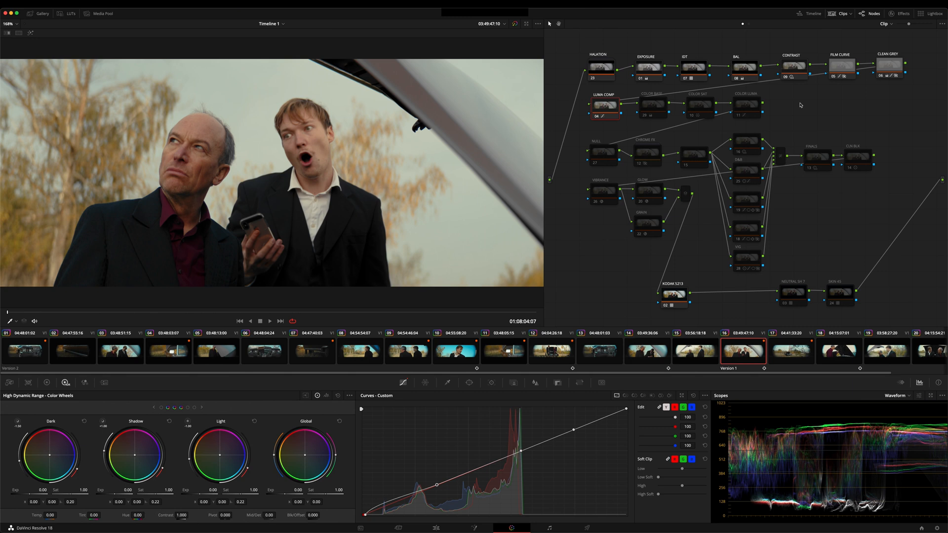
pyautogui.moveTo(837, 110)
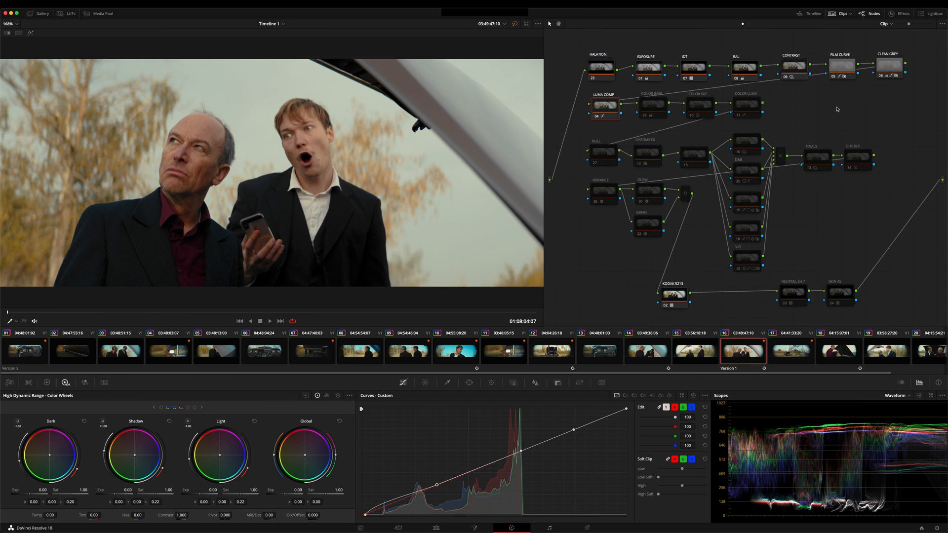
pyautogui.moveTo(817, 116)
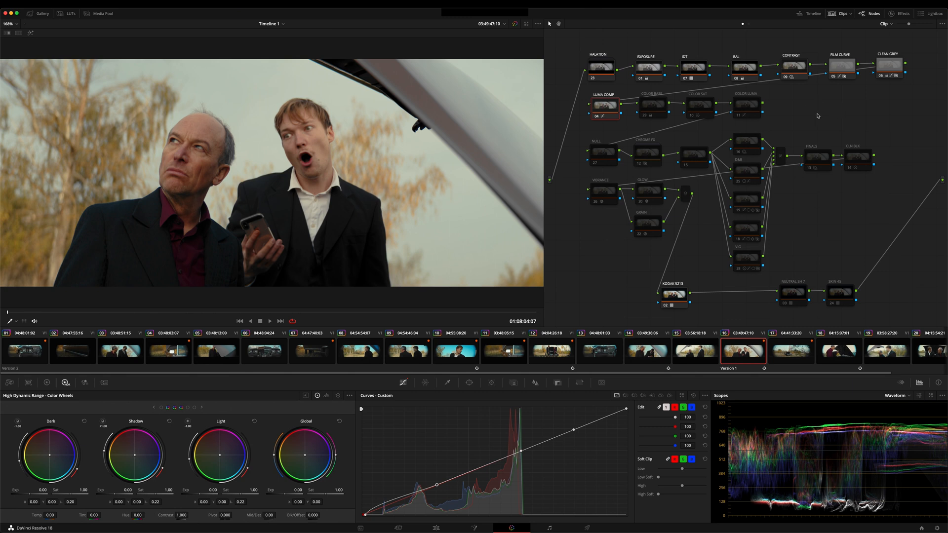
# After viewing Luma Comp's custom curve, select the Color Base node
pyautogui.click(651, 104)
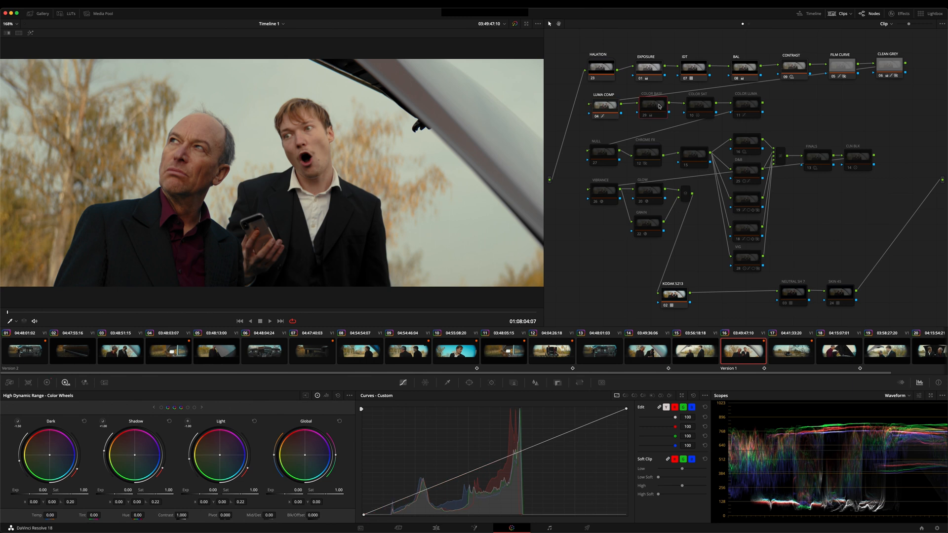
pyautogui.click(651, 104)
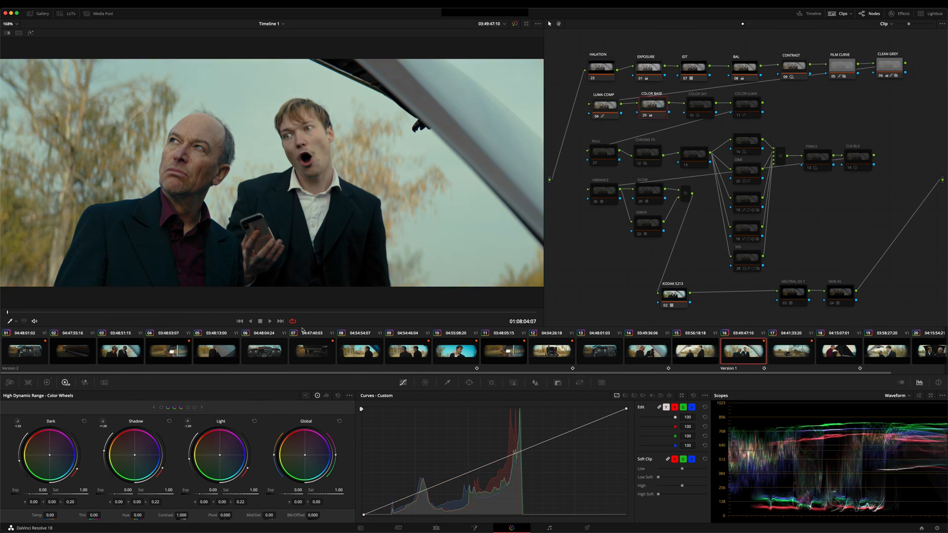
pyautogui.click(46, 382)
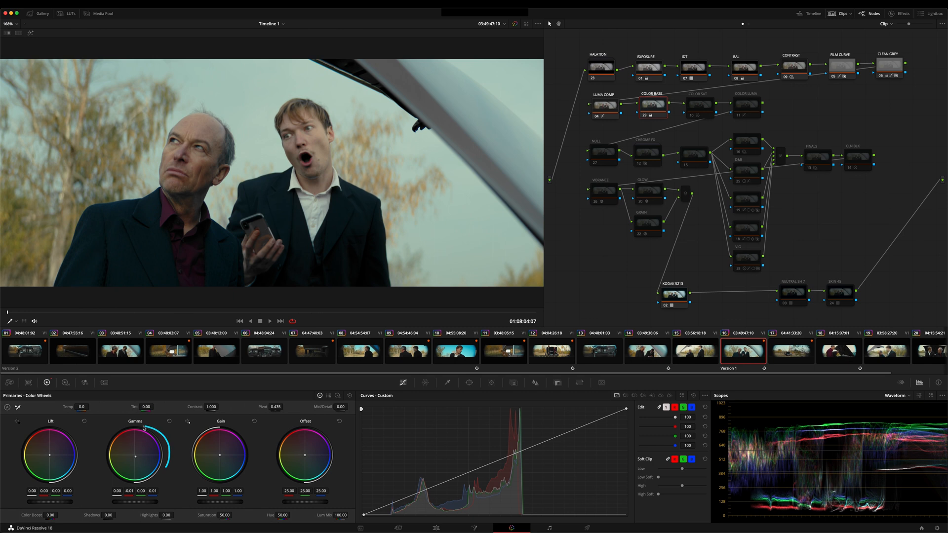
pyautogui.moveTo(178, 498)
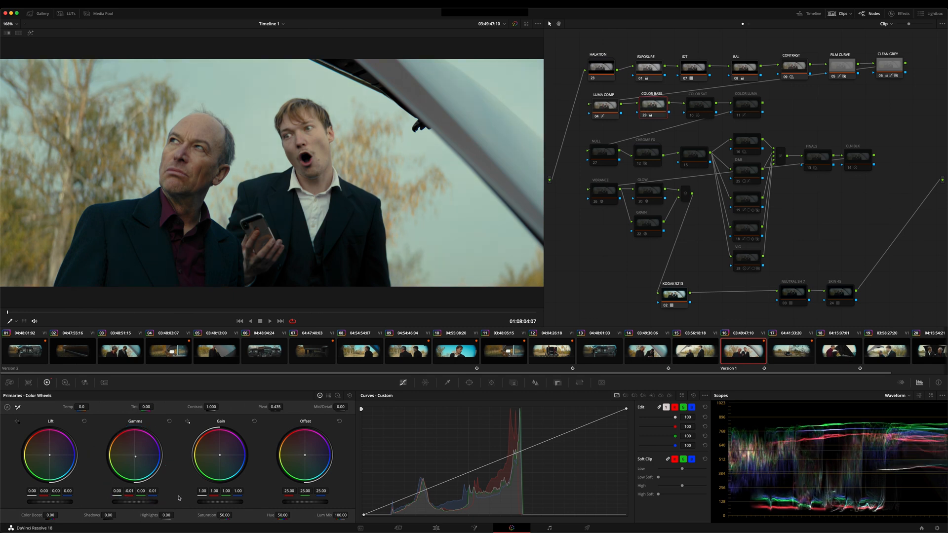
pyautogui.click(696, 104)
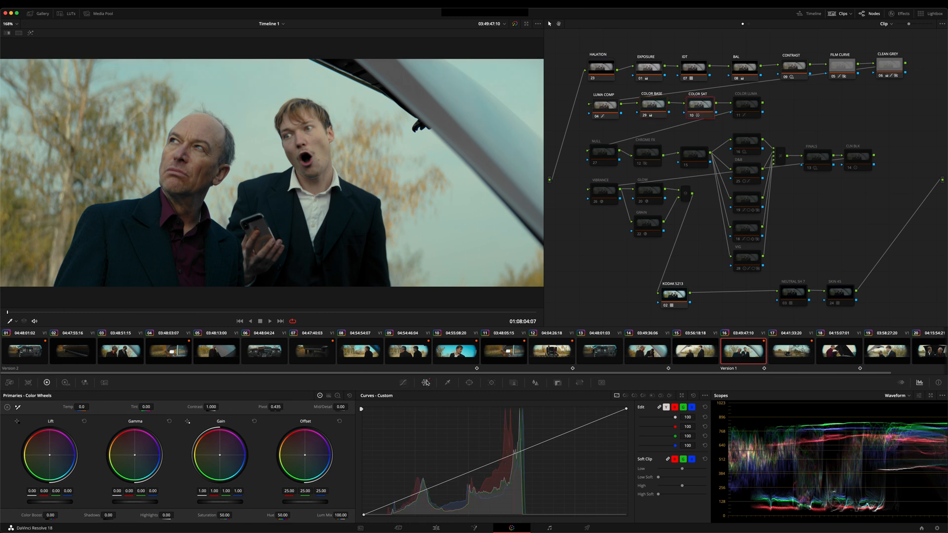
pyautogui.click(426, 382)
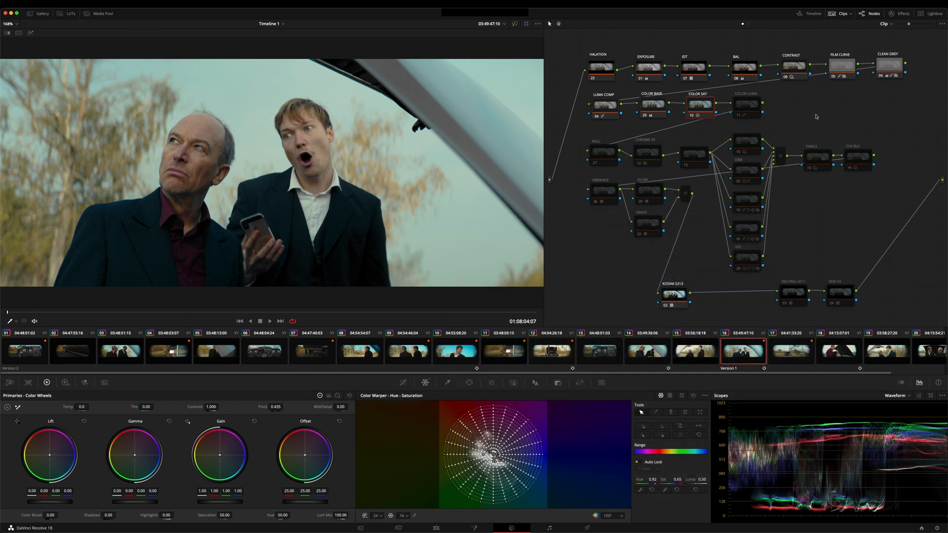
pyautogui.moveTo(748, 111)
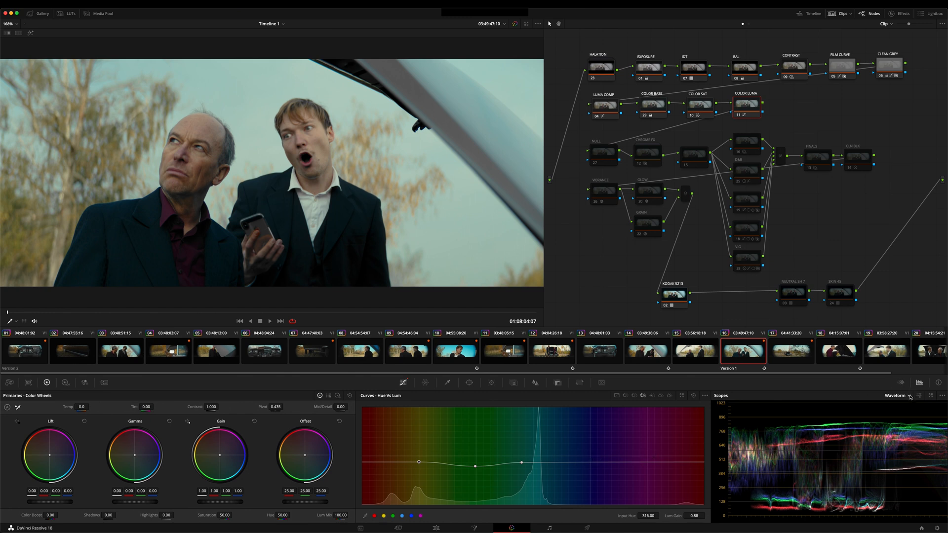
pyautogui.click(909, 395)
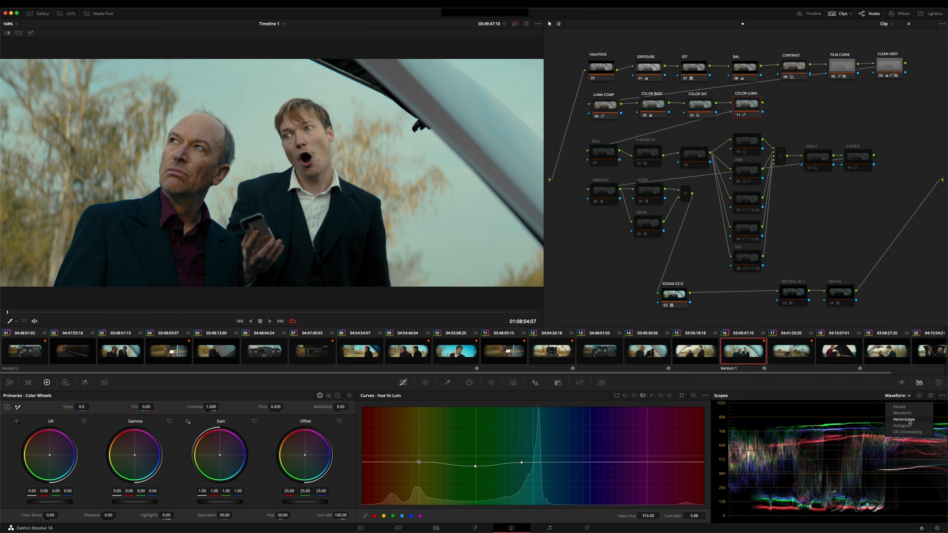
pyautogui.click(904, 419)
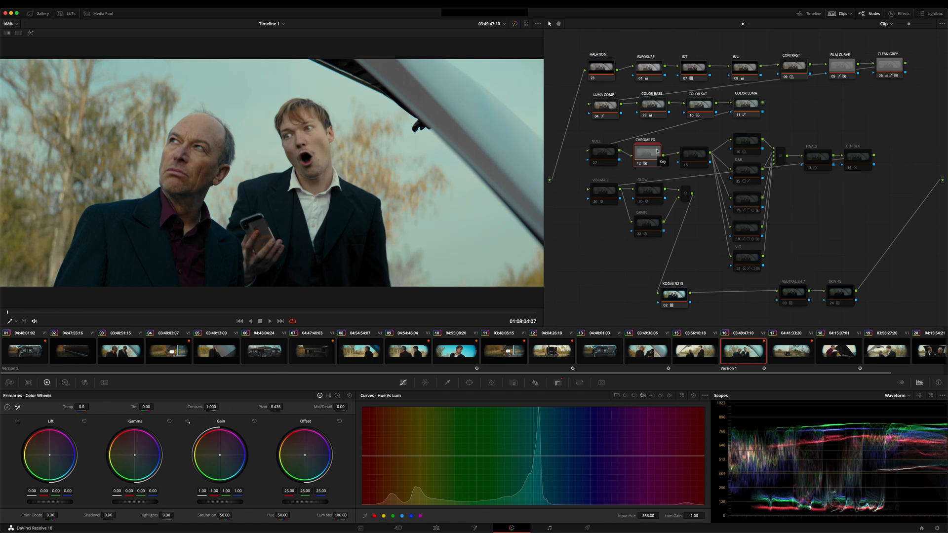
# View Chrome FX's 0.300 key output gain, then open its compound node's RED, GREEN, BLUE chromes
pyautogui.click(646, 151)
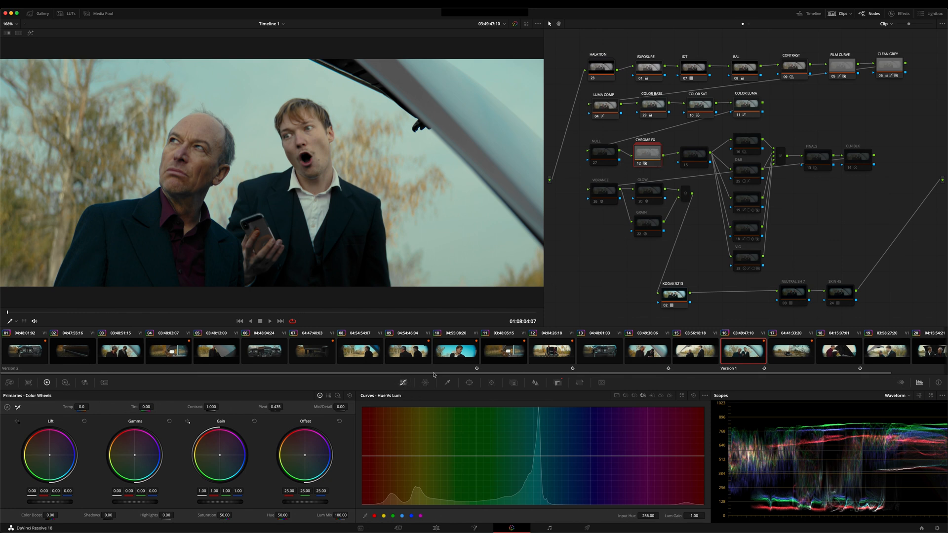
pyautogui.click(556, 382)
pyautogui.write('0.300')
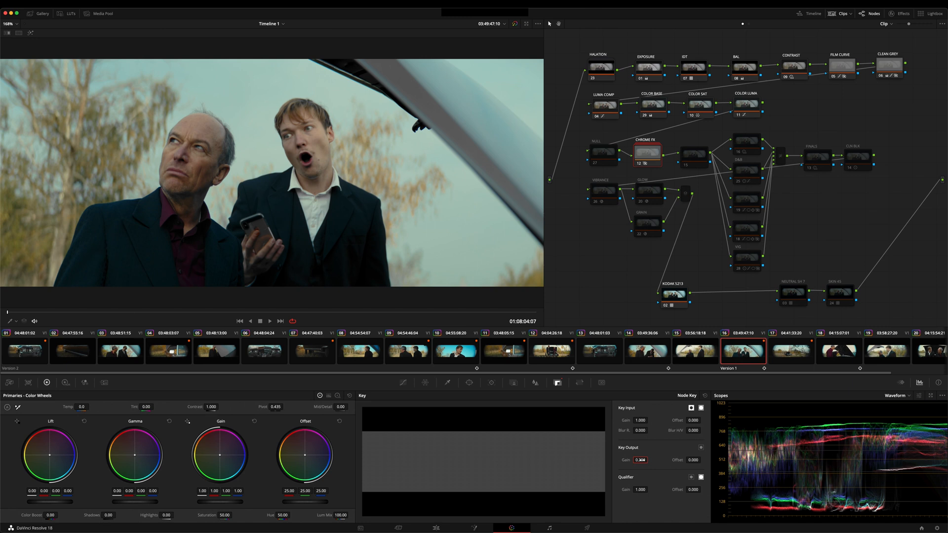
pyautogui.rightClick(645, 151)
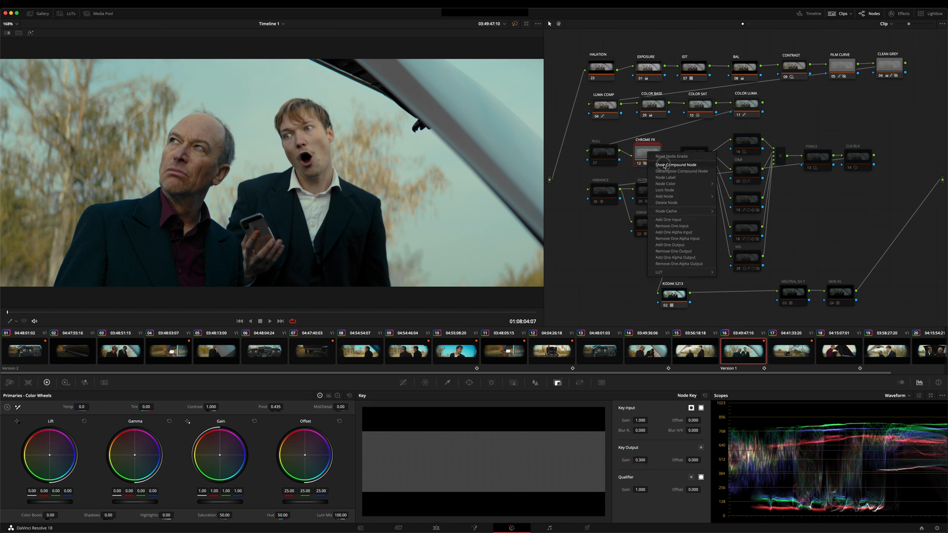
pyautogui.click(675, 165)
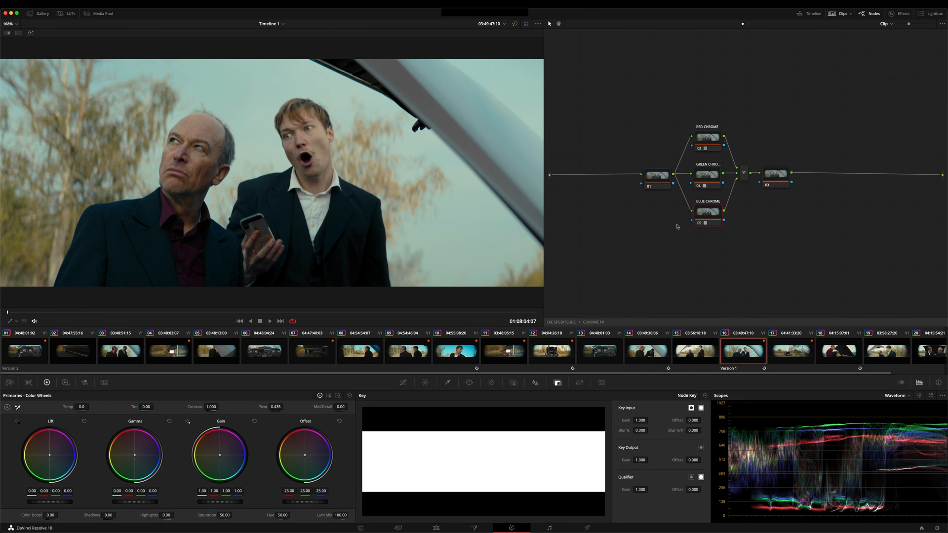
pyautogui.moveTo(722, 253)
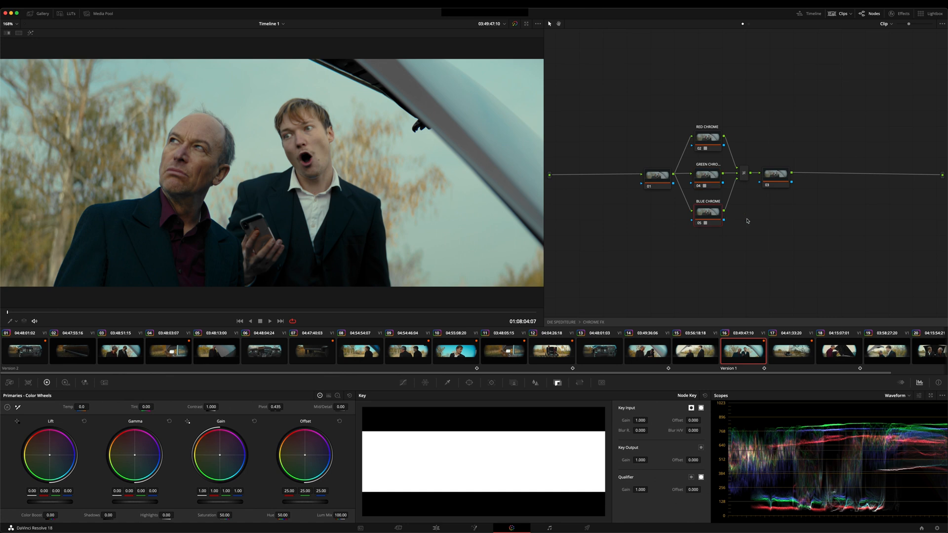
pyautogui.moveTo(744, 201)
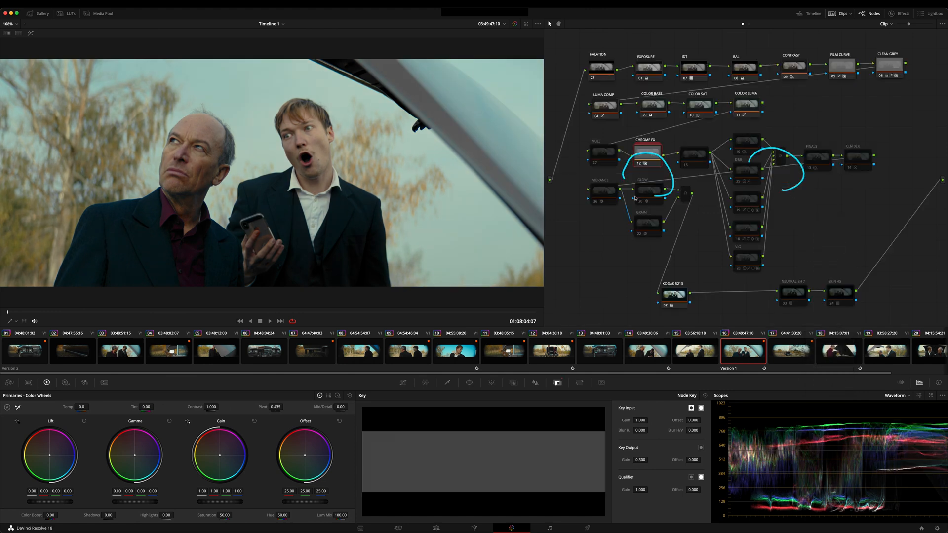
# Show HDR wheels for the node after Chrome FX, then check D&R on vectorscope and waveform
pyautogui.click(693, 154)
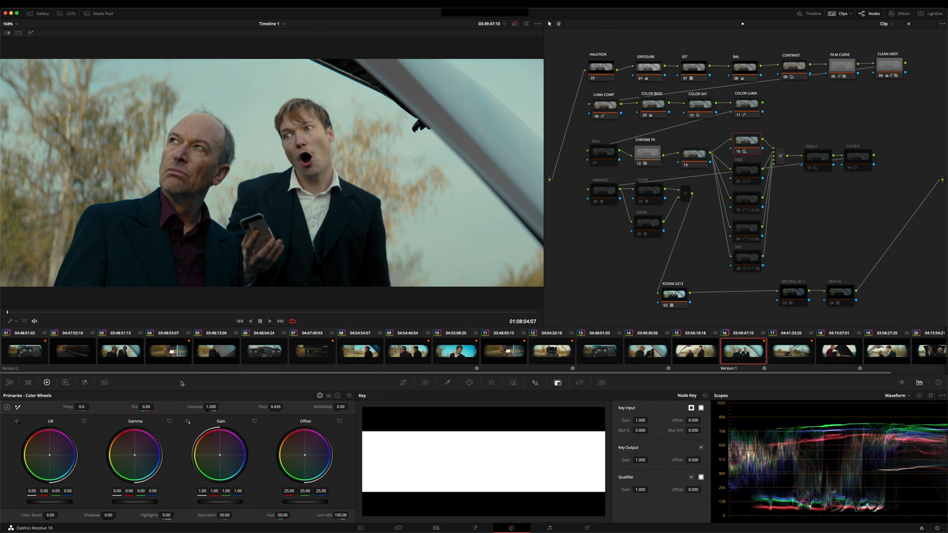
pyautogui.click(65, 382)
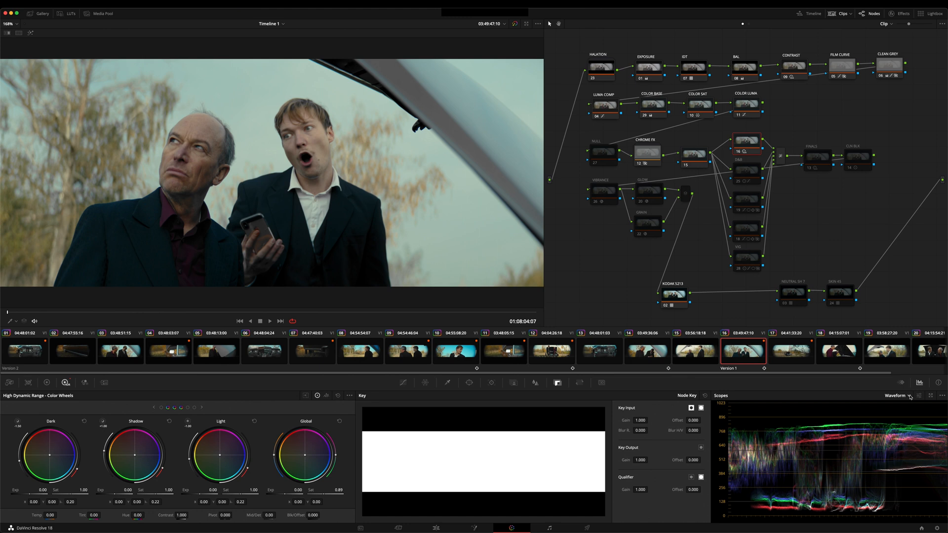
pyautogui.click(909, 396)
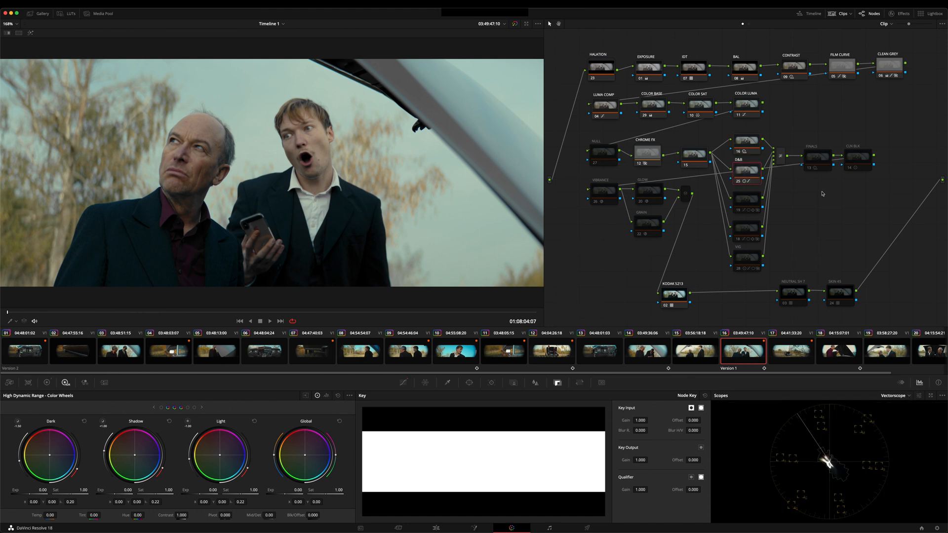
pyautogui.click(745, 170)
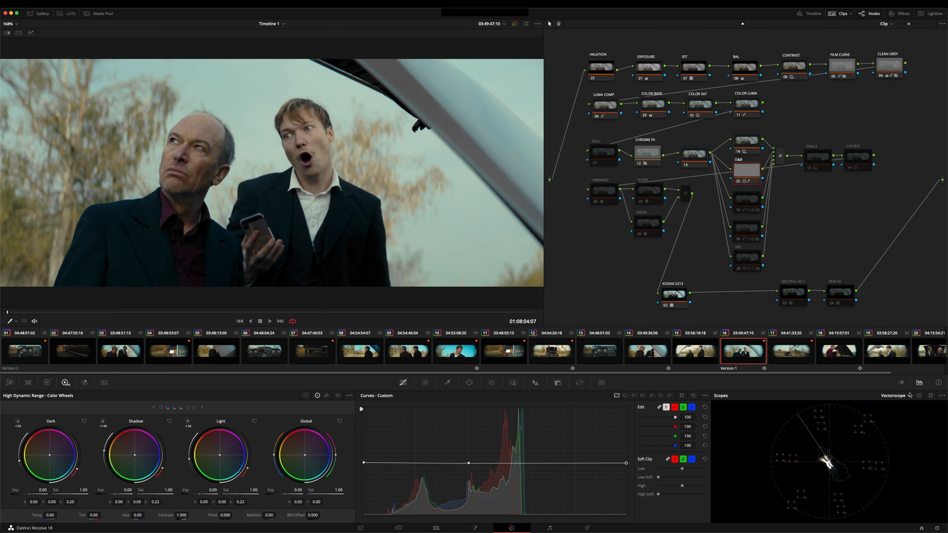
pyautogui.click(897, 395)
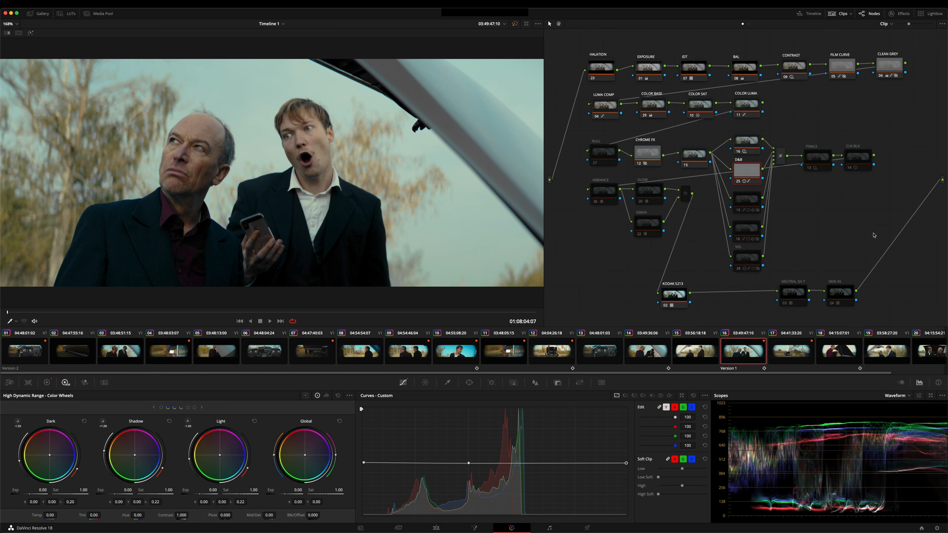
pyautogui.moveTo(840, 220)
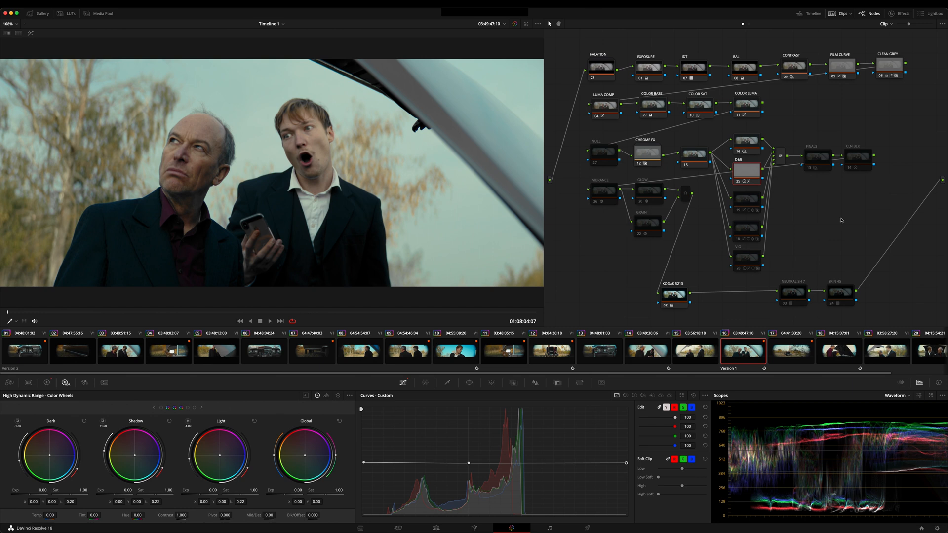
pyautogui.moveTo(795, 226)
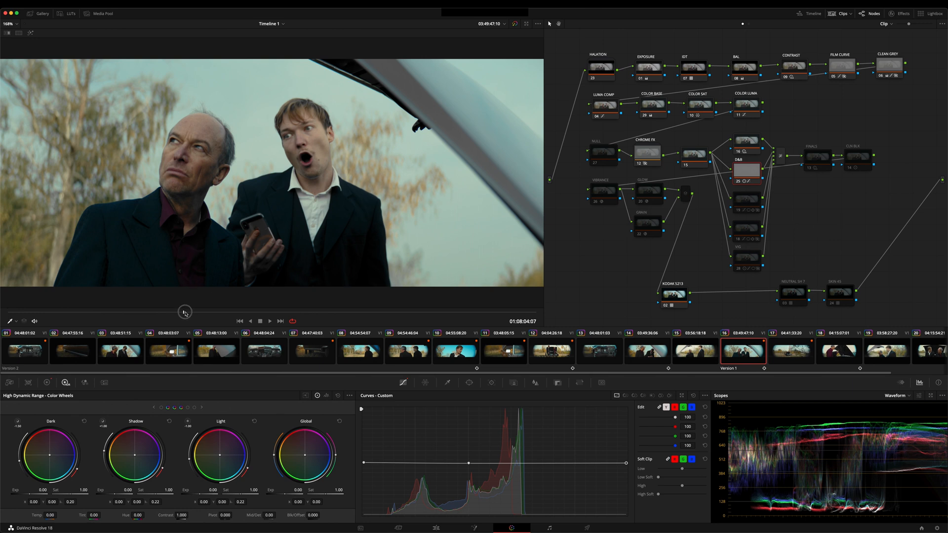
pyautogui.moveTo(211, 312)
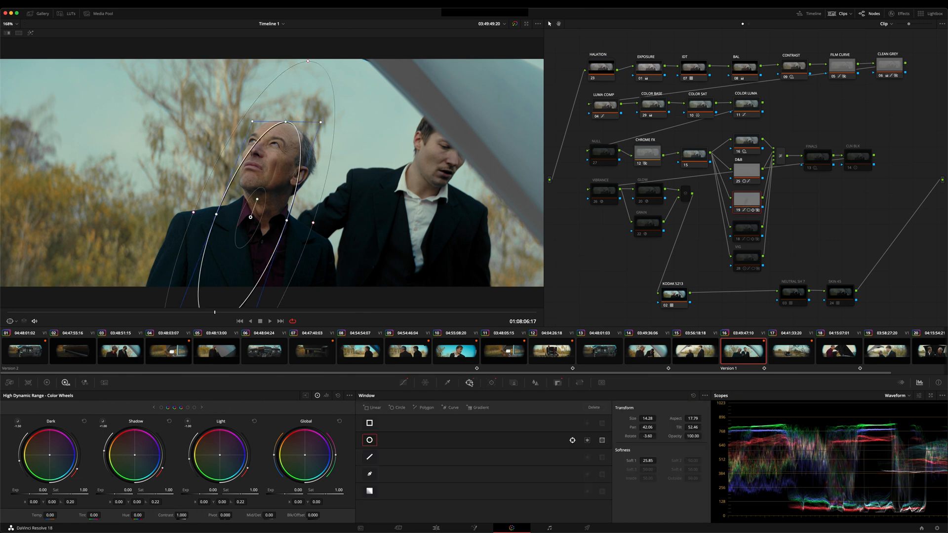
# Bring back the Custom Curves view to inspect nodes 19 and 18
pyautogui.click(402, 382)
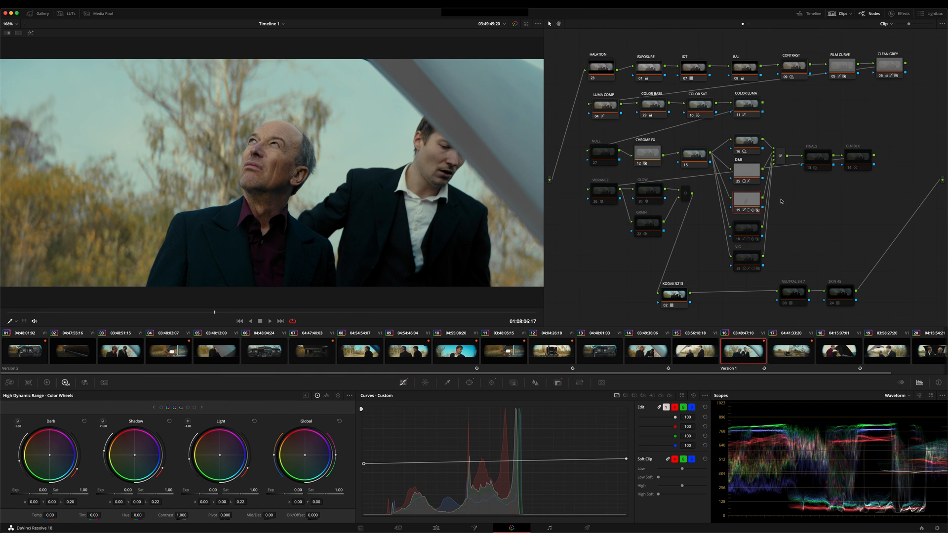
pyautogui.moveTo(795, 209)
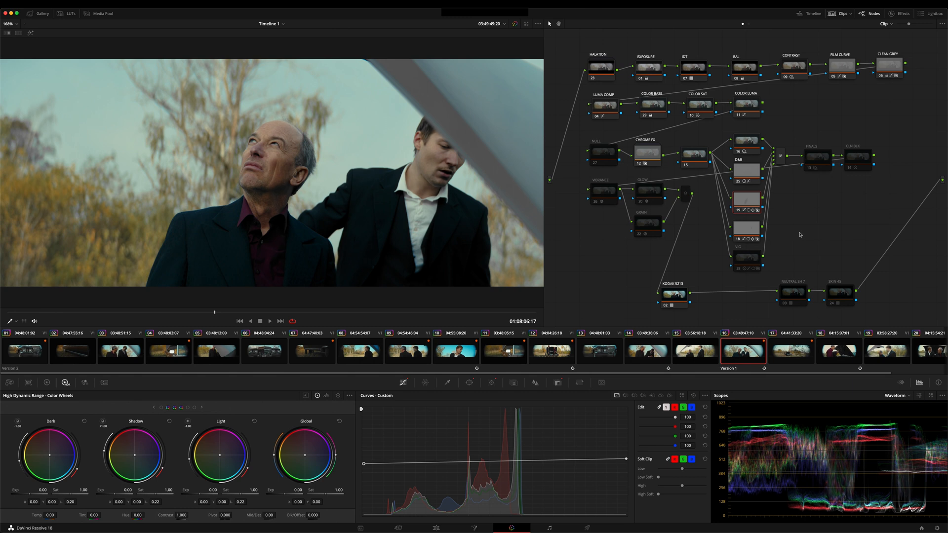
pyautogui.moveTo(789, 248)
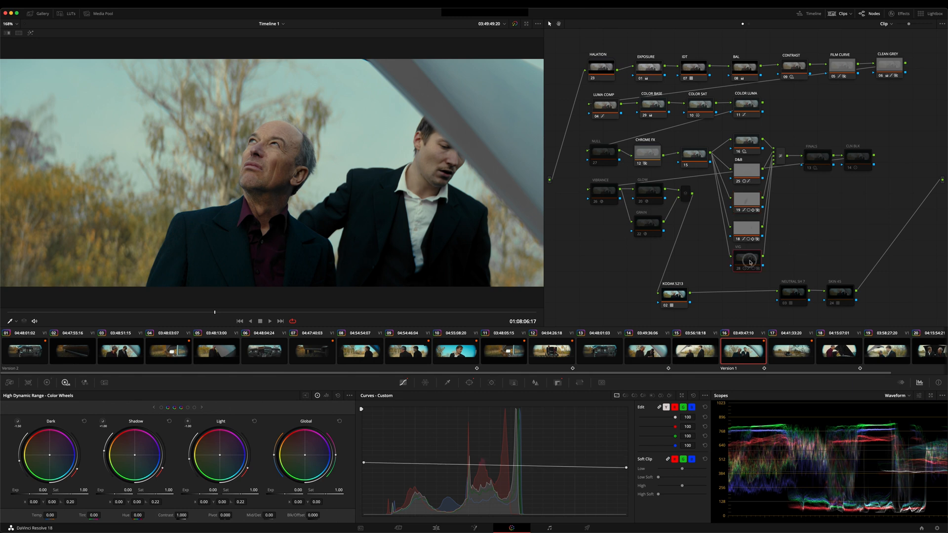
pyautogui.moveTo(807, 253)
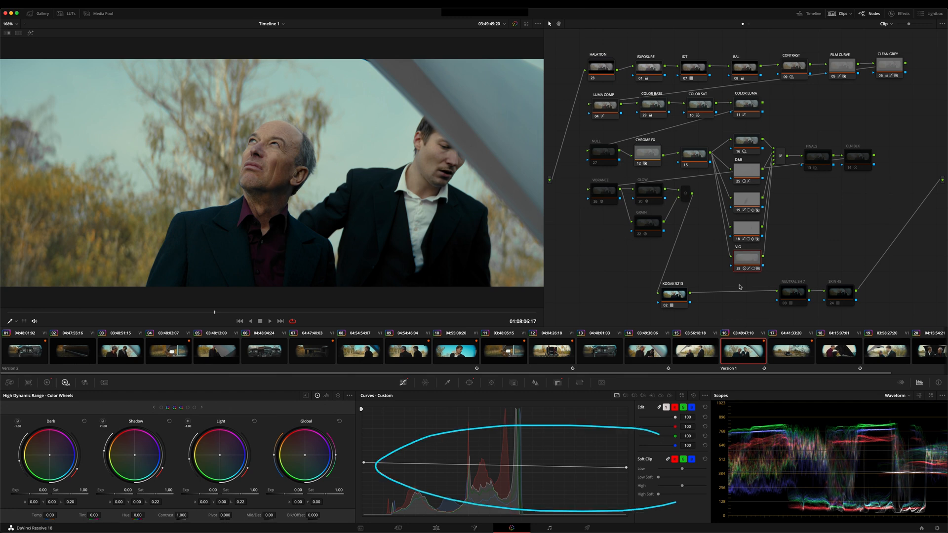
# Open the VIG node's Key palette and edit its Key Output Gain
pyautogui.click(557, 382)
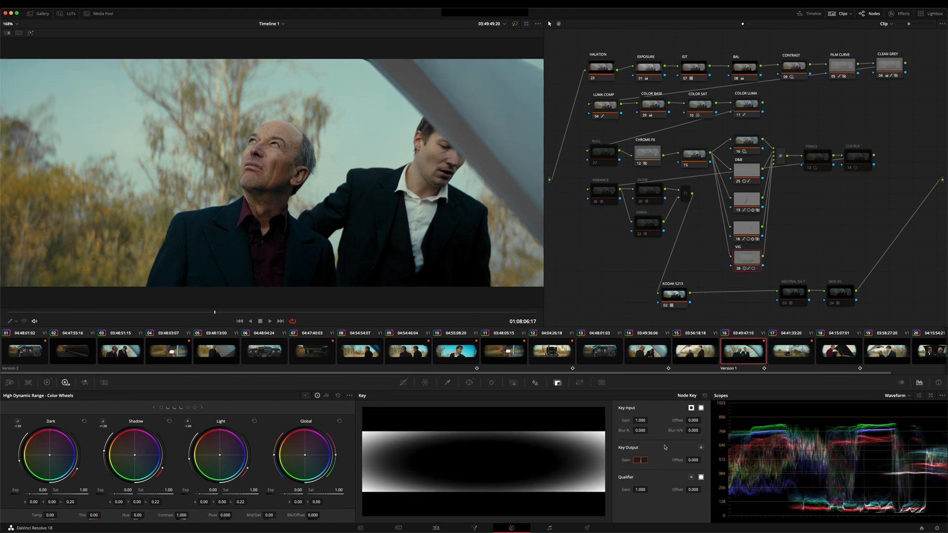
pyautogui.click(638, 460)
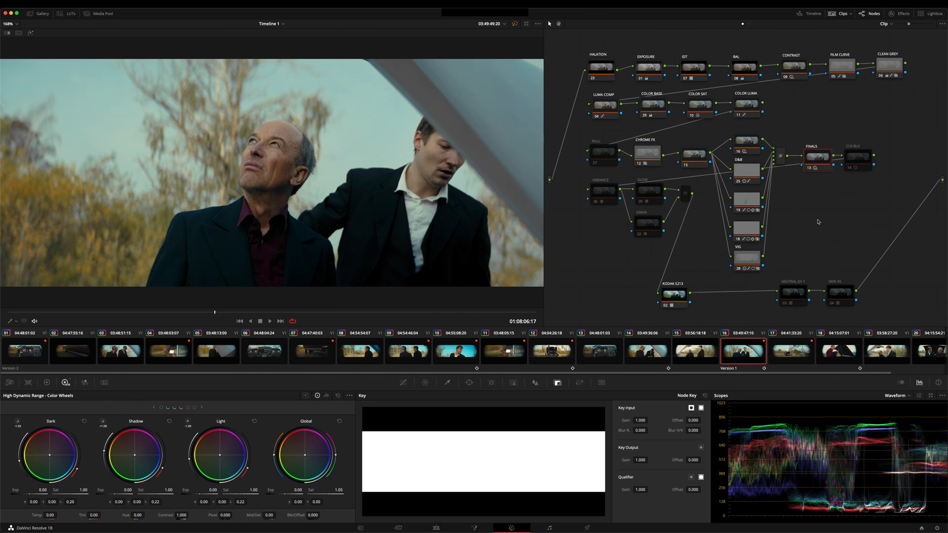
pyautogui.moveTo(820, 220)
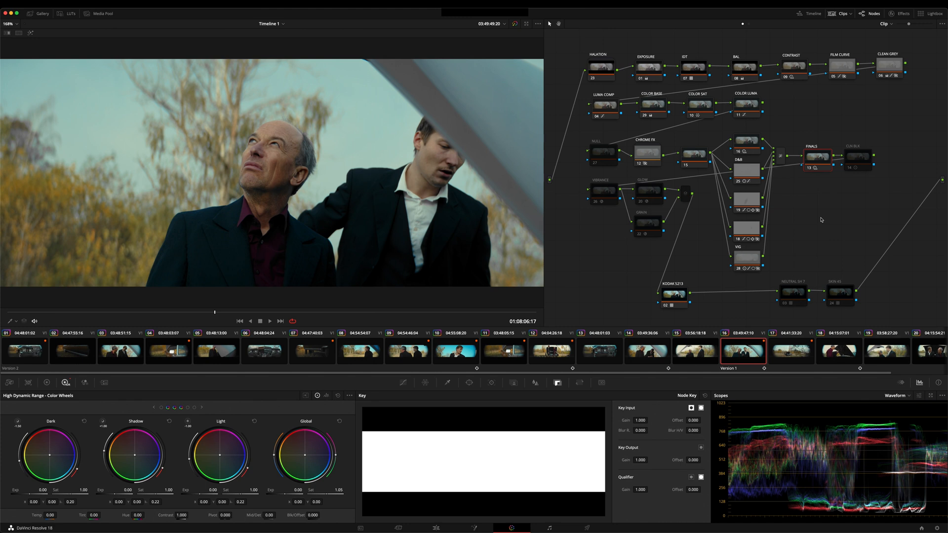
pyautogui.moveTo(863, 160)
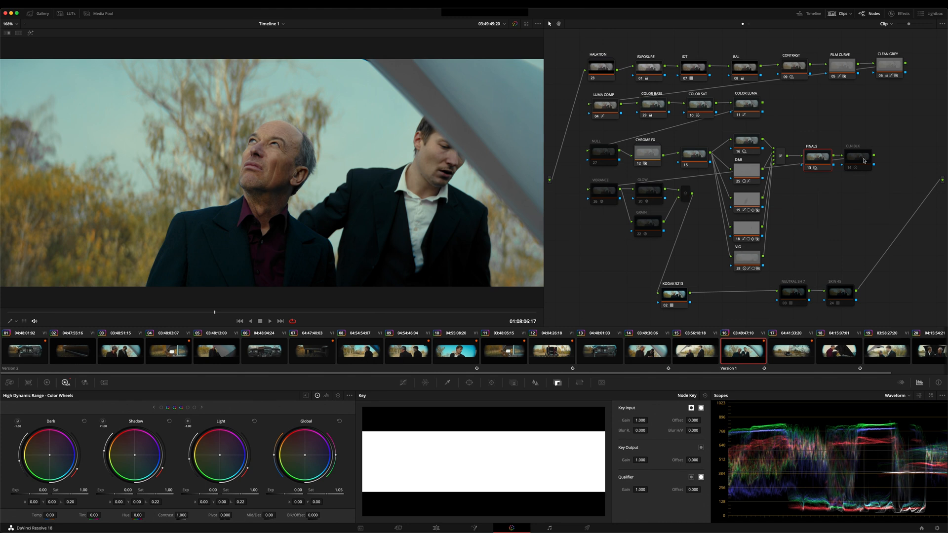
pyautogui.moveTo(818, 196)
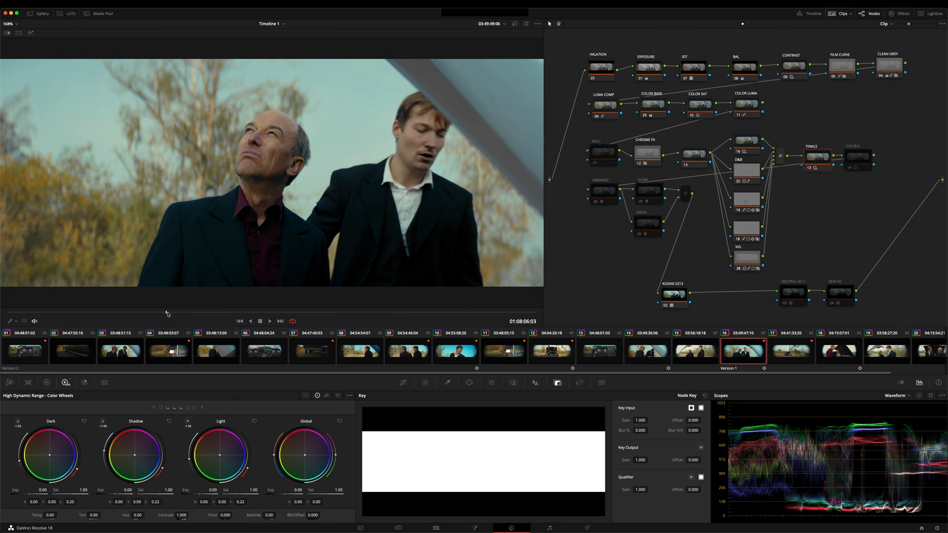
pyautogui.moveTo(859, 157)
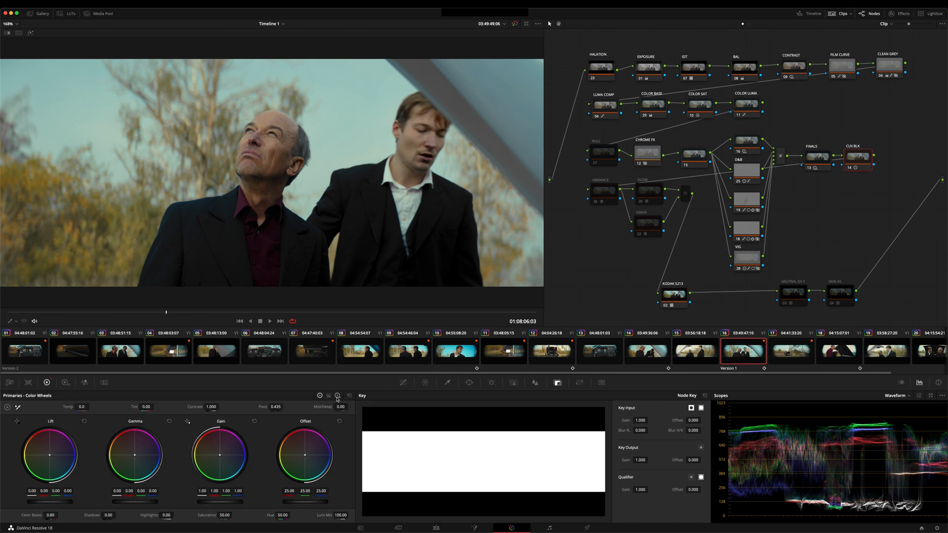
# Switch the CLN BLK node's primary adjustments to Log Wheels
pyautogui.click(337, 396)
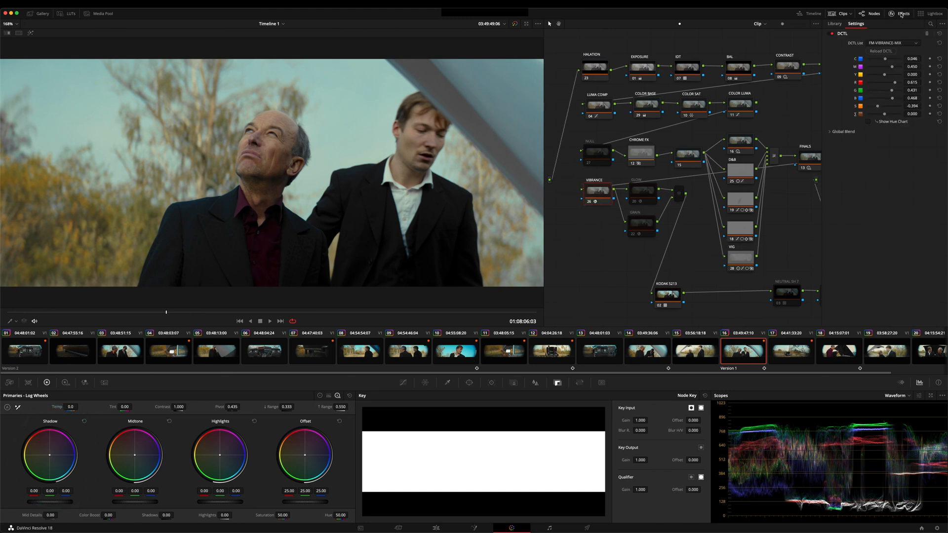
pyautogui.moveTo(837, 62)
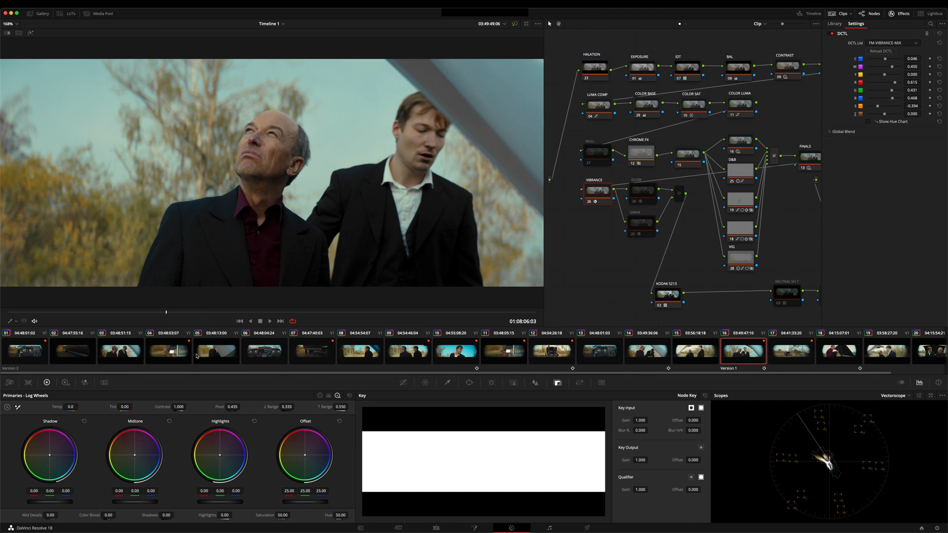
# Move to clip 12 at the open car trunk, dock the scopes, and choose CIE Chromaticity
pyautogui.click(551, 351)
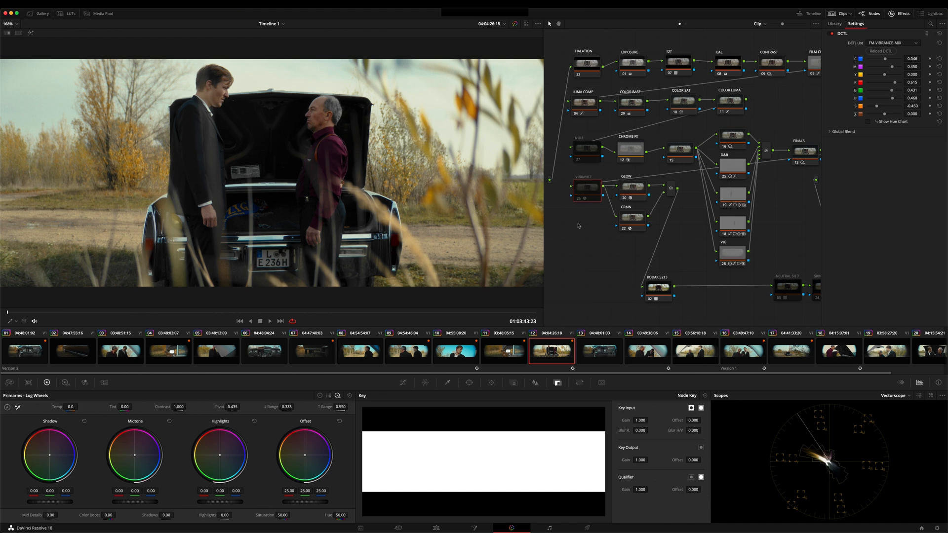
pyautogui.moveTo(816, 438)
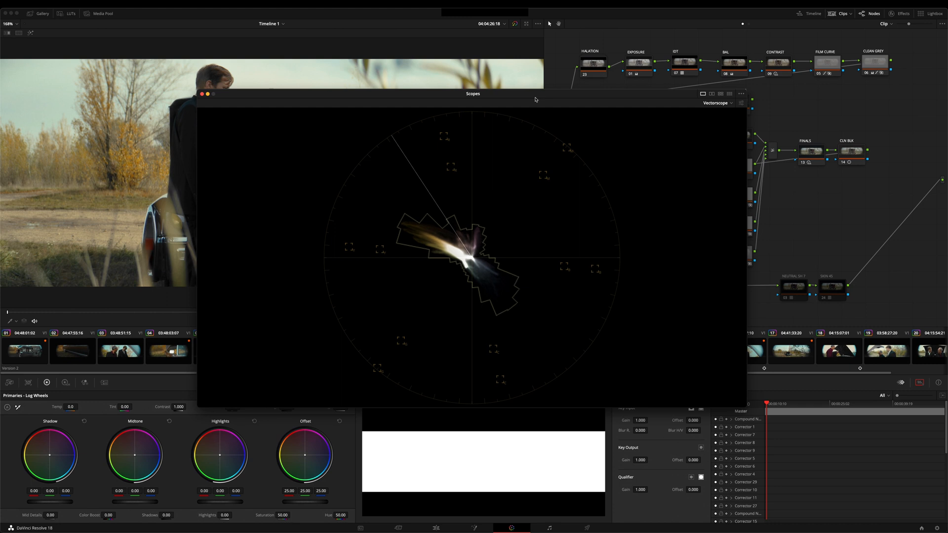
pyautogui.click(200, 93)
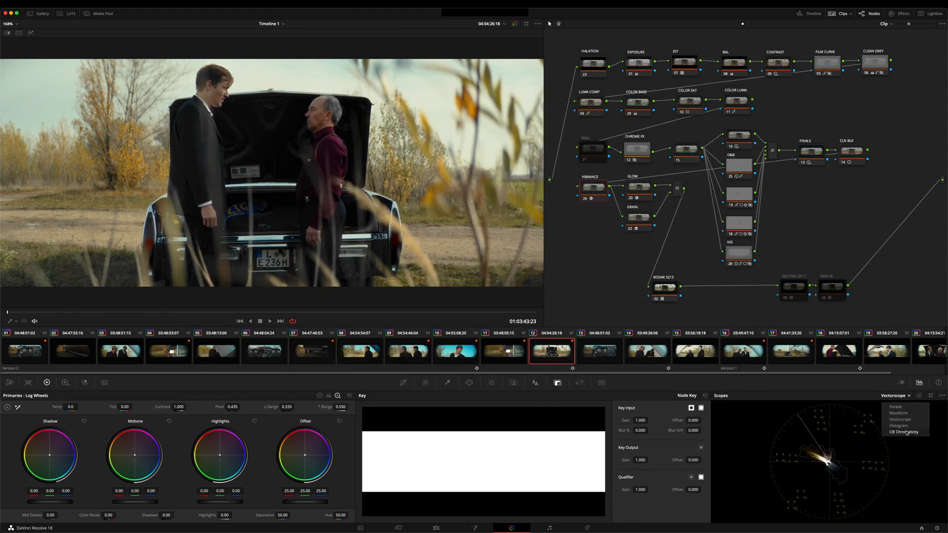
pyautogui.click(902, 432)
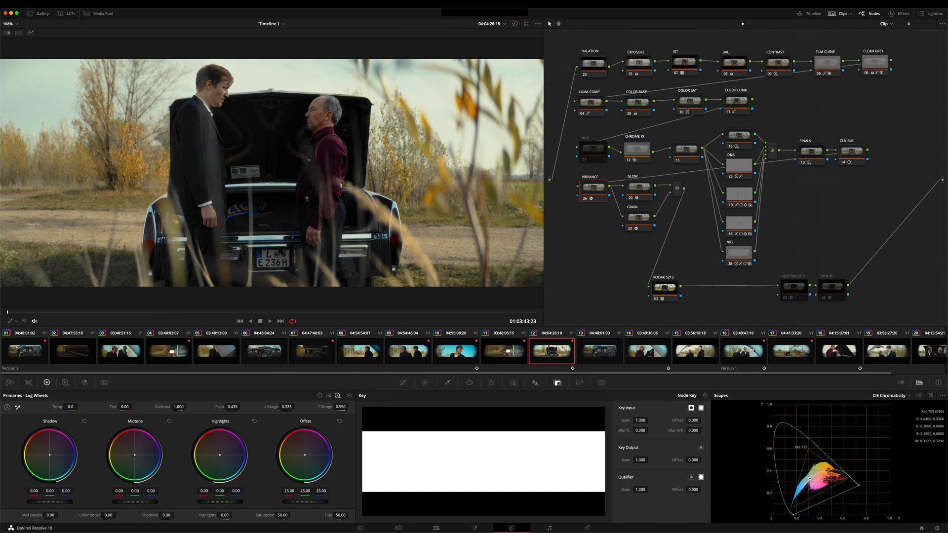
pyautogui.moveTo(641, 189)
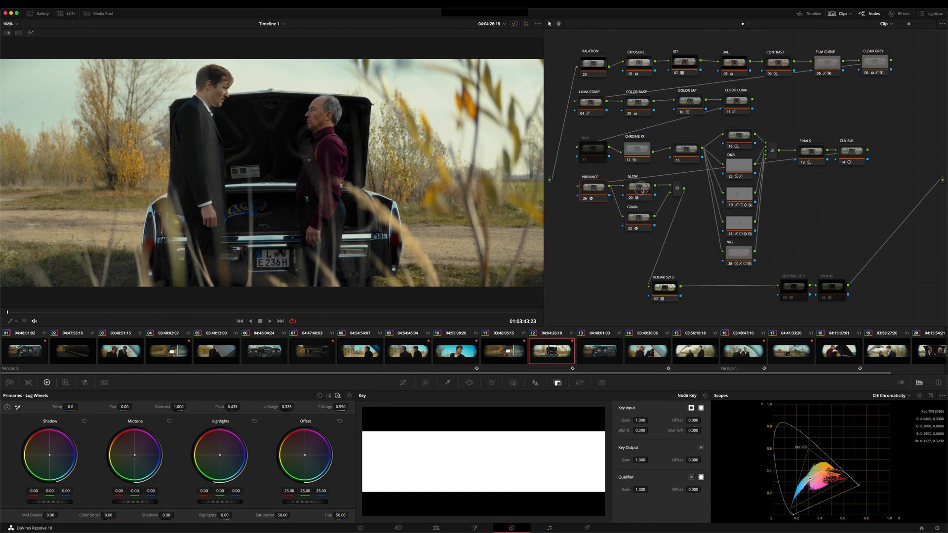
# Review the GLOW node's OpenFX settings, set the scope to Waveform, and move to clip 16
pyautogui.click(902, 14)
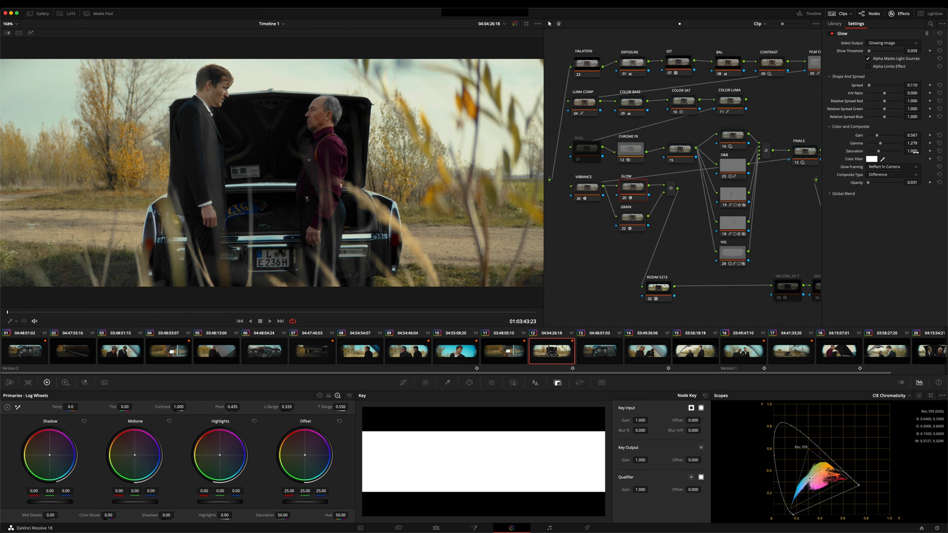
pyautogui.moveTo(899, 85)
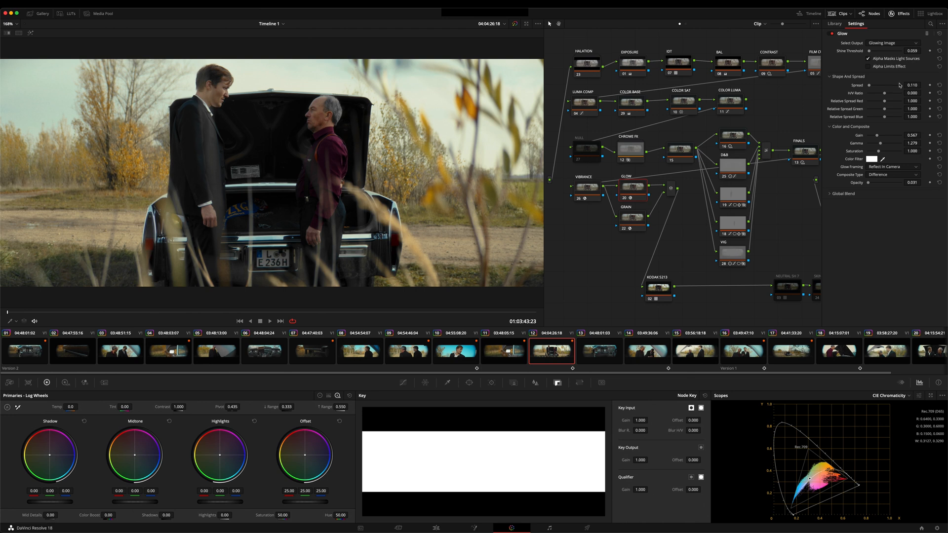
pyautogui.moveTo(860, 252)
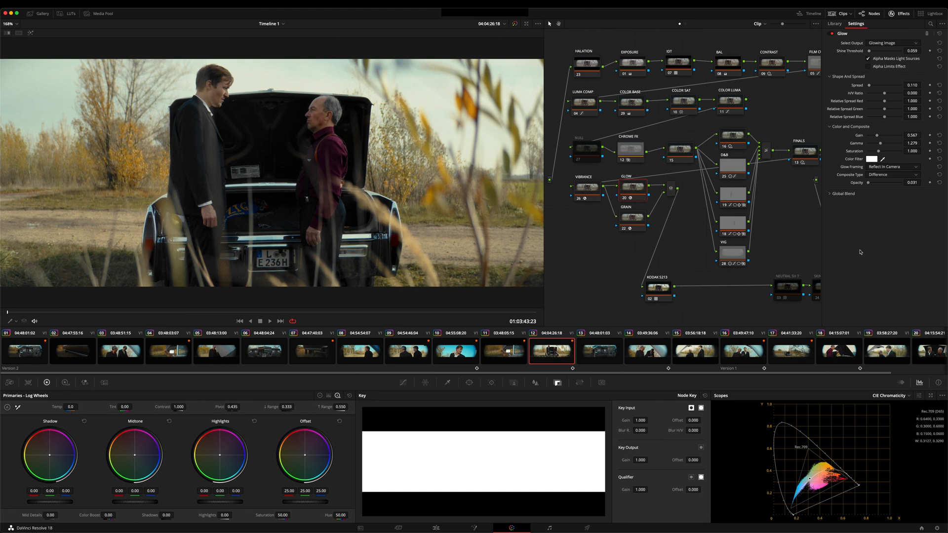
pyautogui.click(889, 396)
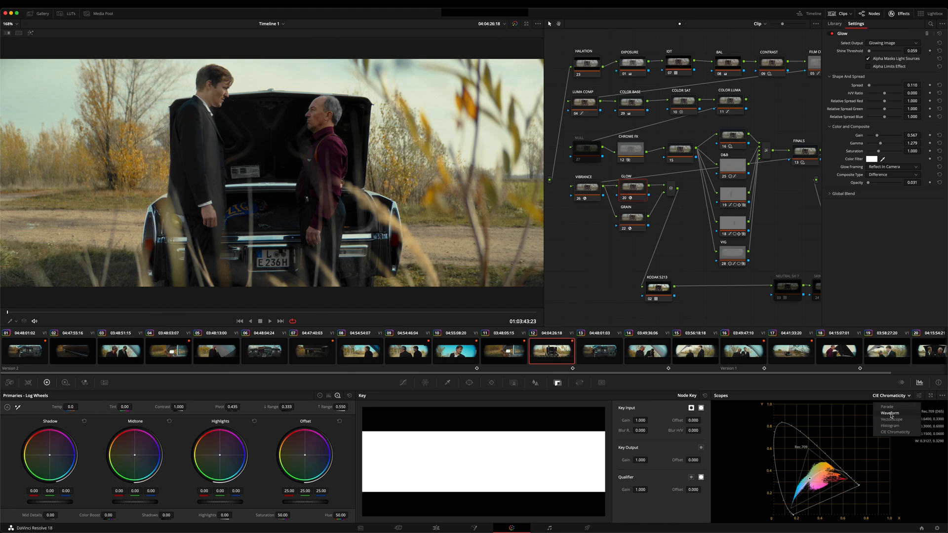
pyautogui.click(889, 414)
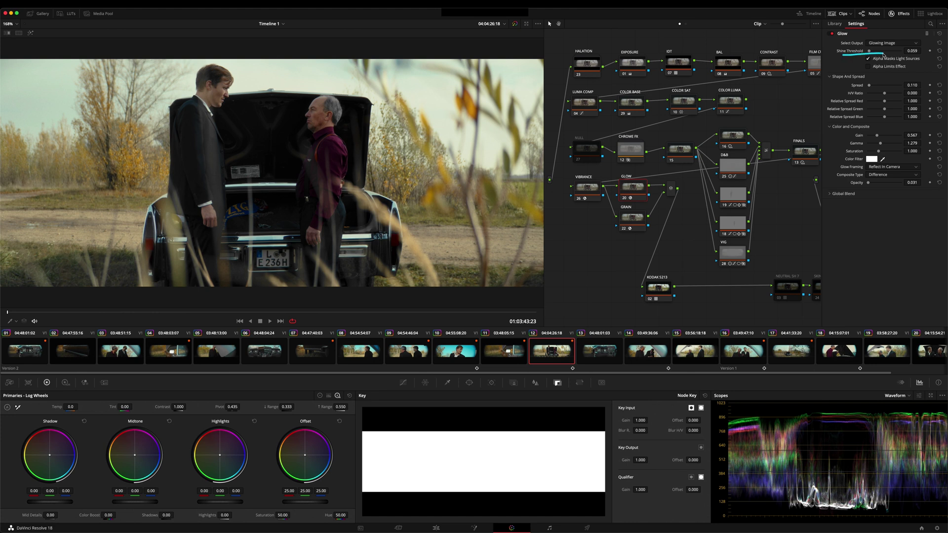
pyautogui.moveTo(881, 84)
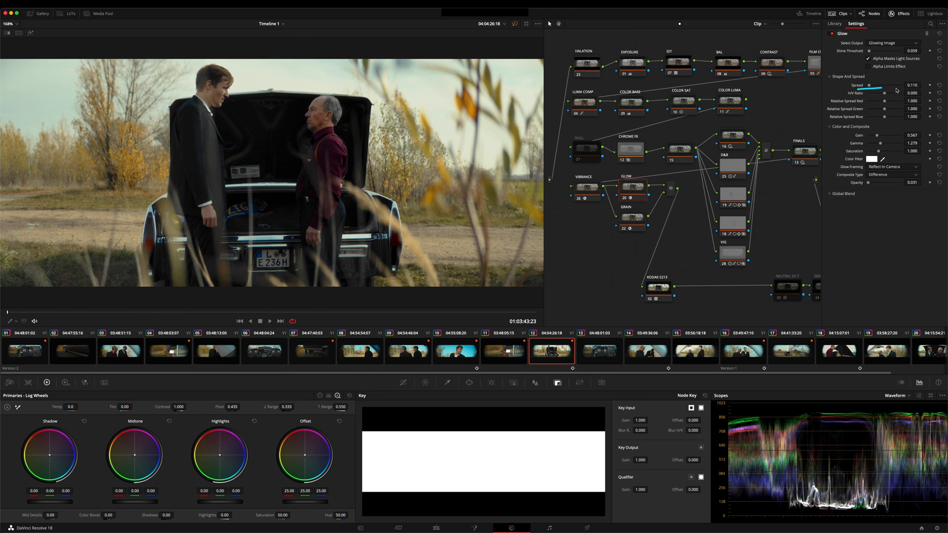
pyautogui.moveTo(890, 204)
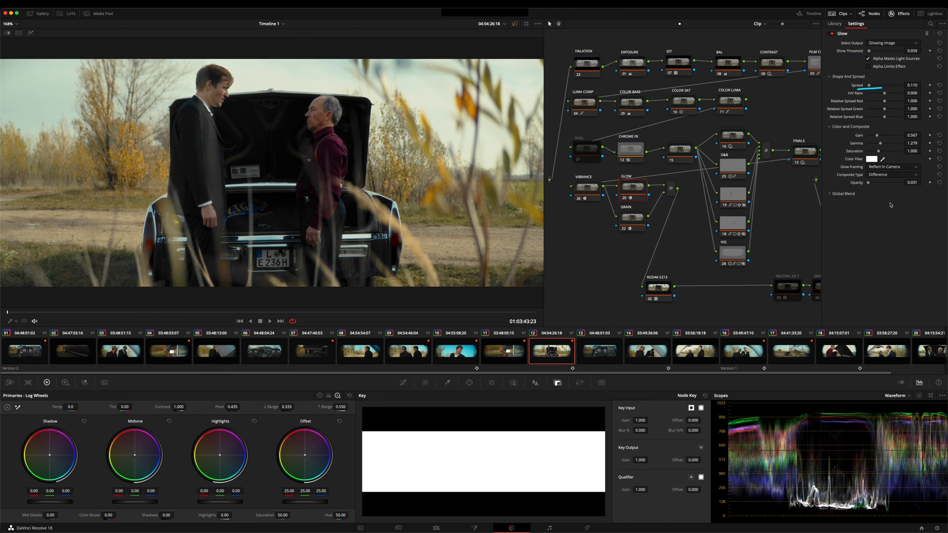
pyautogui.click(891, 174)
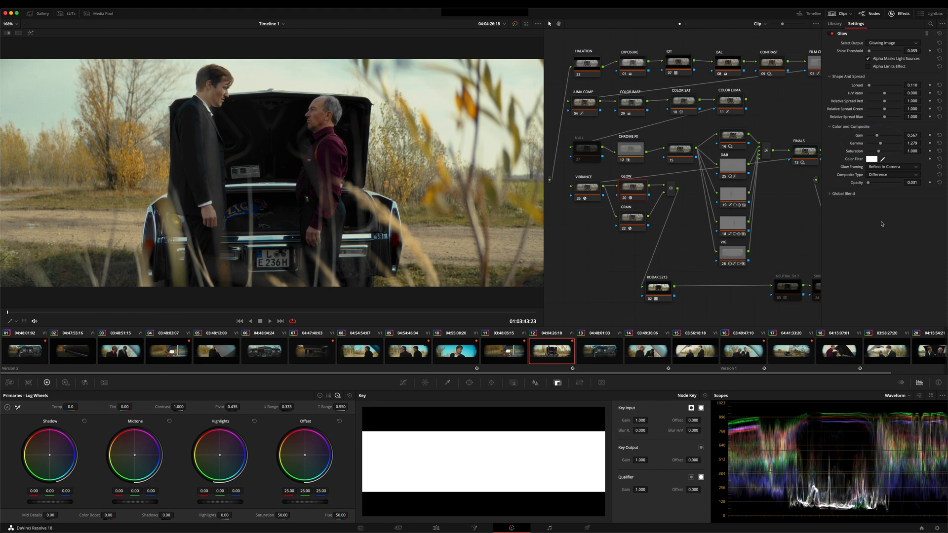
pyautogui.moveTo(752, 339)
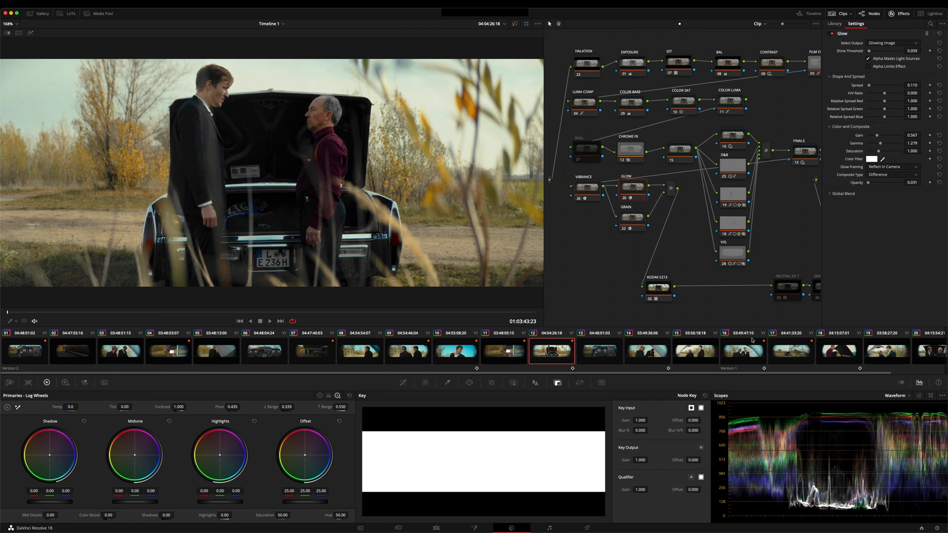
pyautogui.click(742, 351)
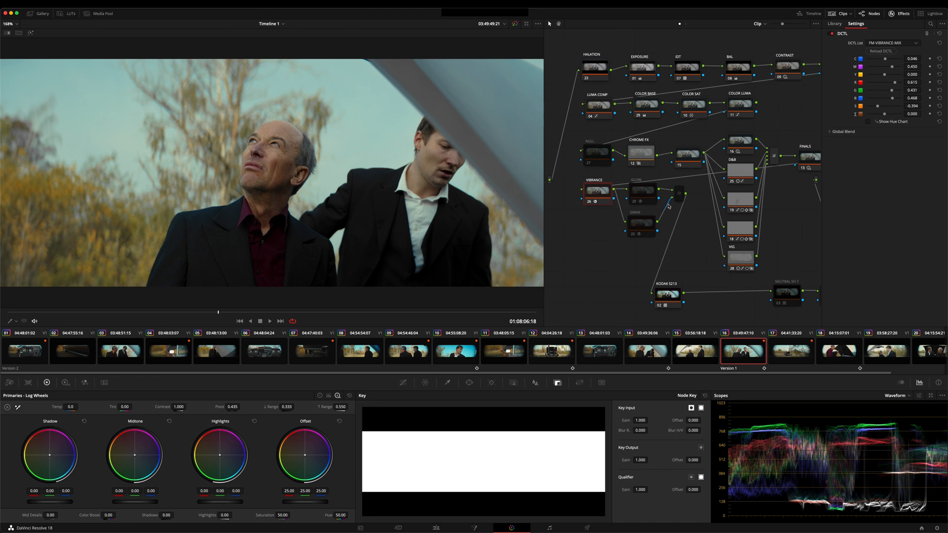
# Inspect clip 16's GLOW settings, then select the small node following GLOW
pyautogui.click(640, 191)
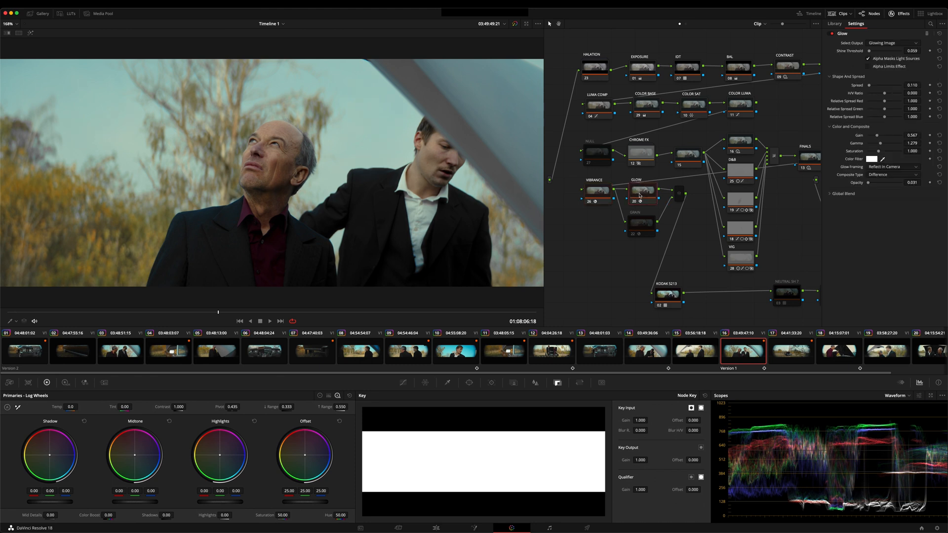
pyautogui.moveTo(474, 215)
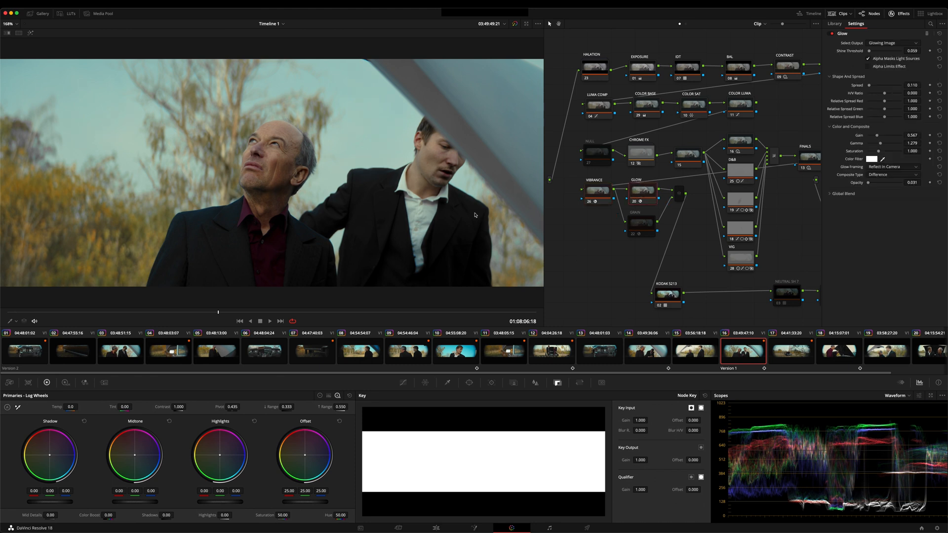
pyautogui.moveTo(360, 184)
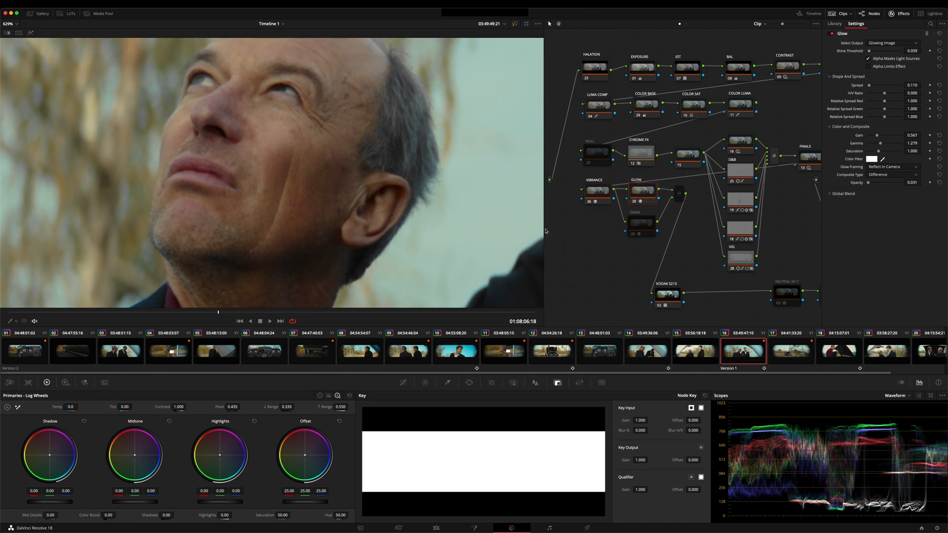
pyautogui.moveTo(483, 230)
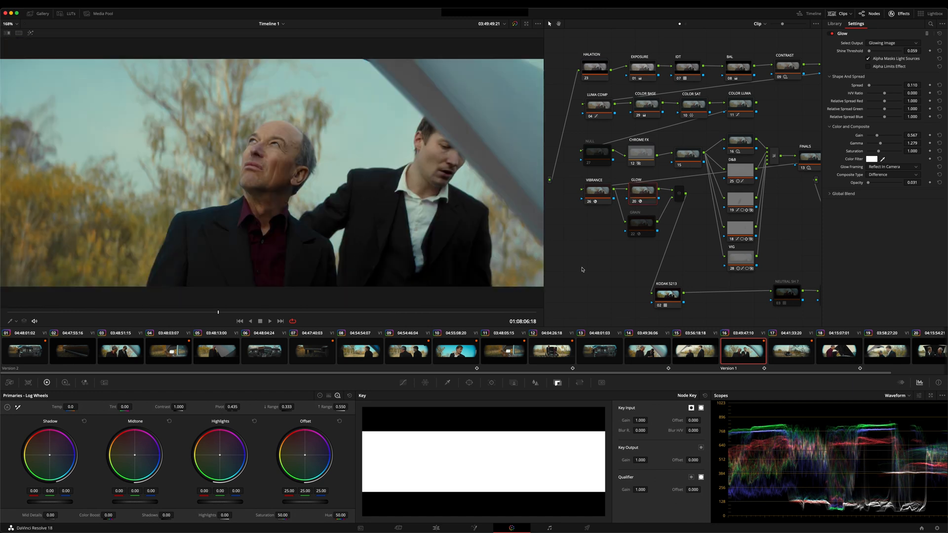
pyautogui.moveTo(681, 201)
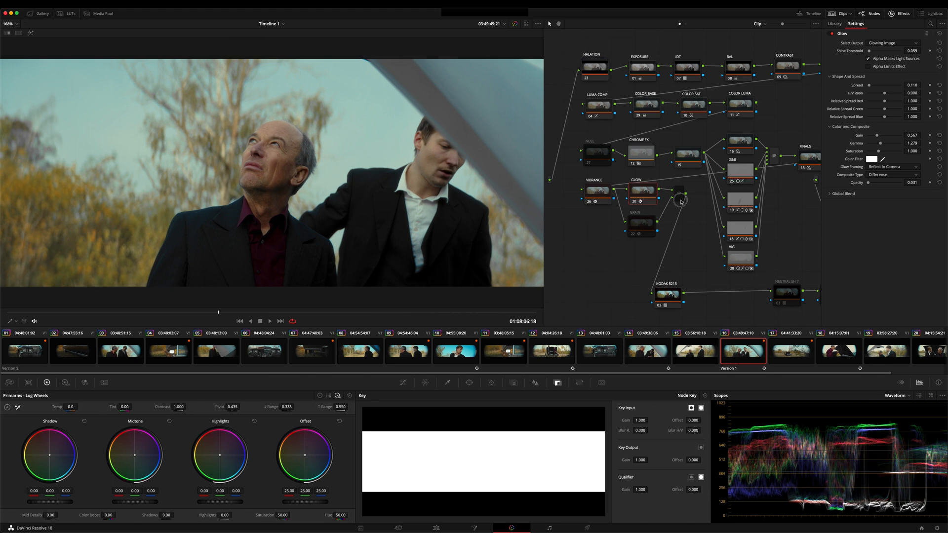
pyautogui.click(834, 24)
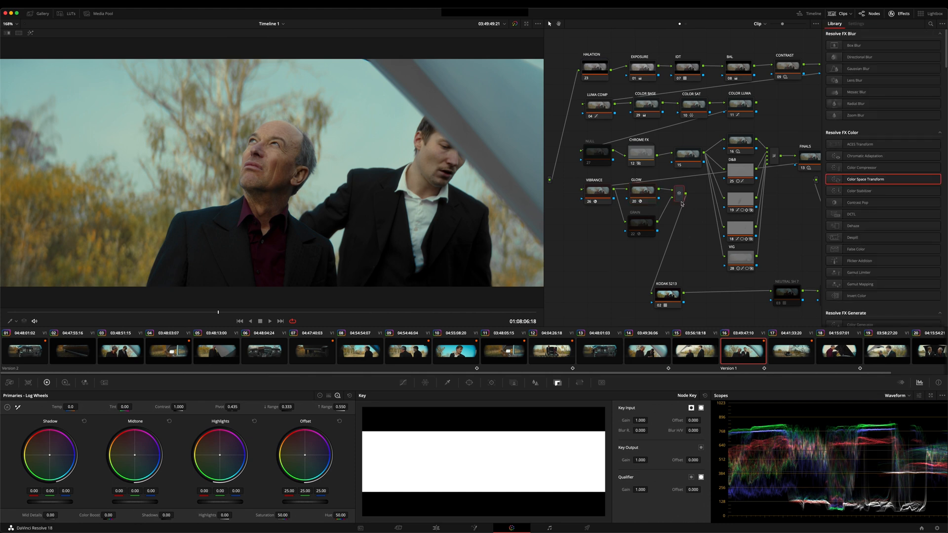
pyautogui.moveTo(693, 246)
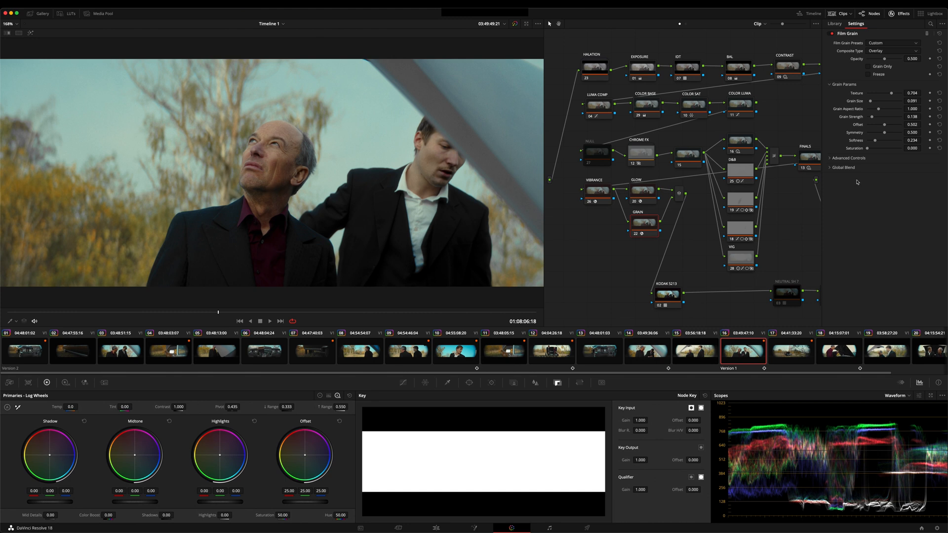
pyautogui.moveTo(845, 66)
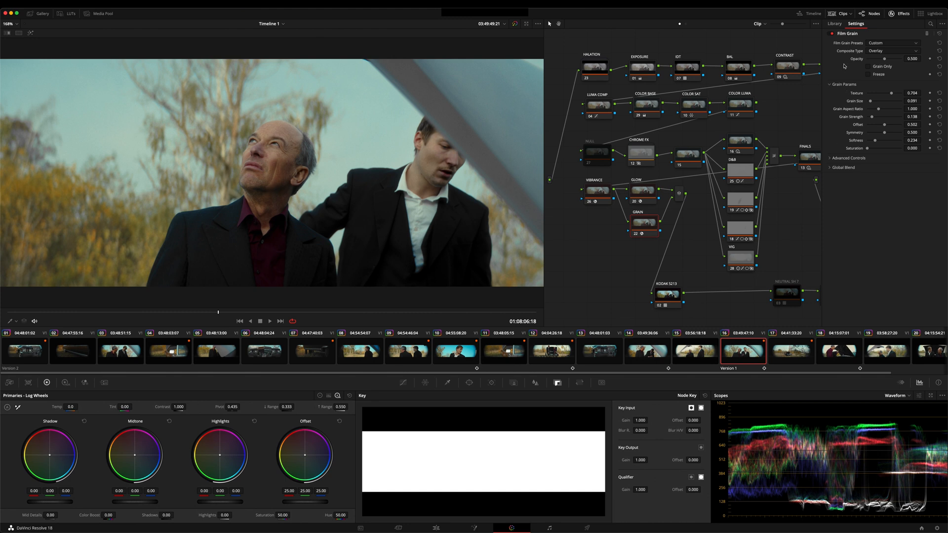
# Select the GRAIN node to show Film Grain: custom preset, Overlay, 0.500 opacity
pyautogui.click(891, 43)
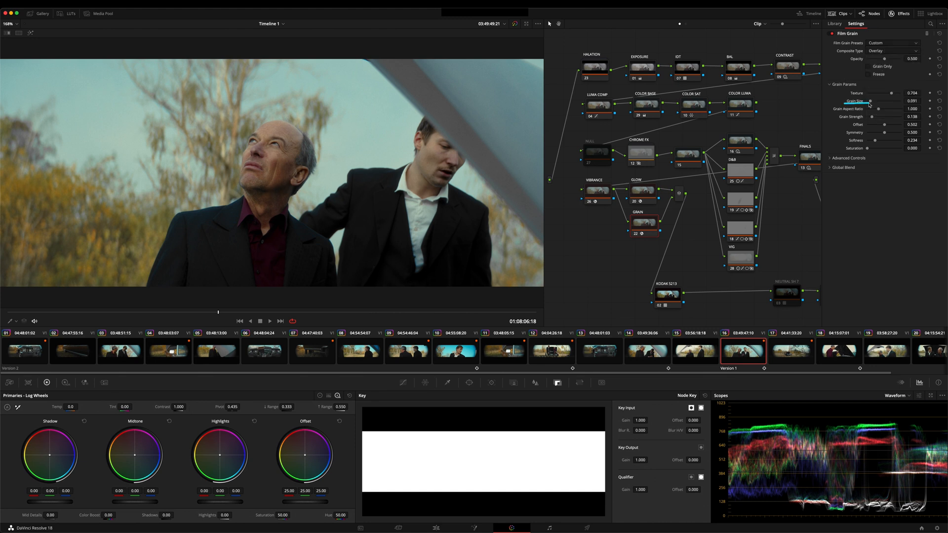
pyautogui.moveTo(869, 116)
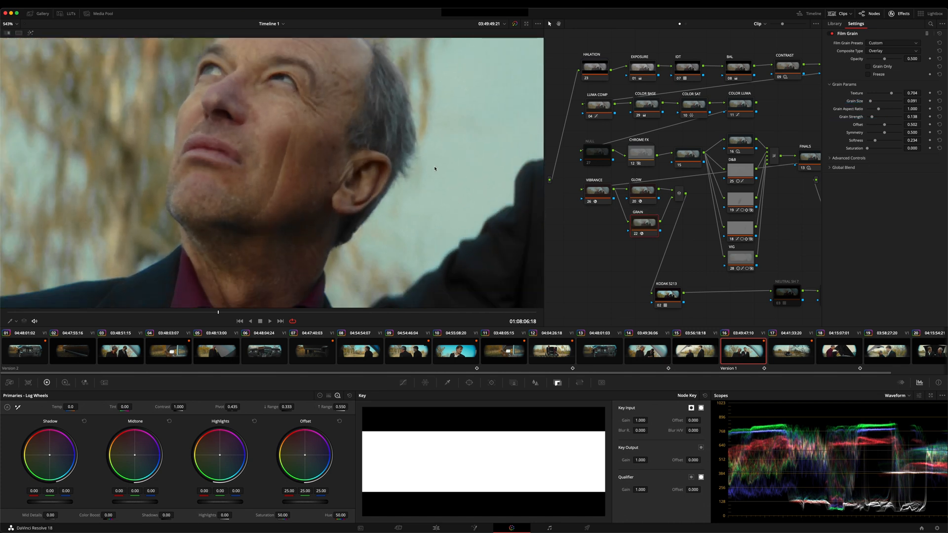
# Hide the effect settings and toggle grade nodes on and off for a before/after view
pyautogui.click(10, 23)
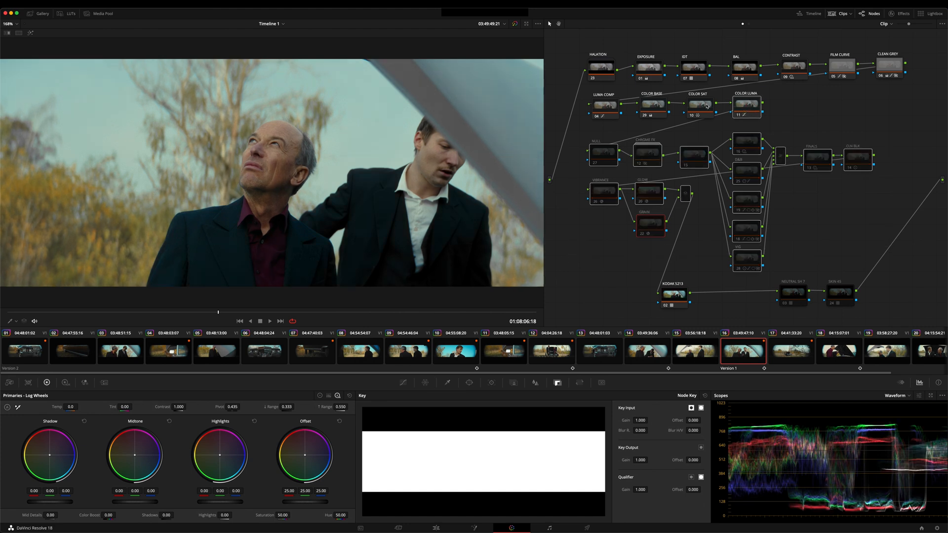
pyautogui.click(840, 65)
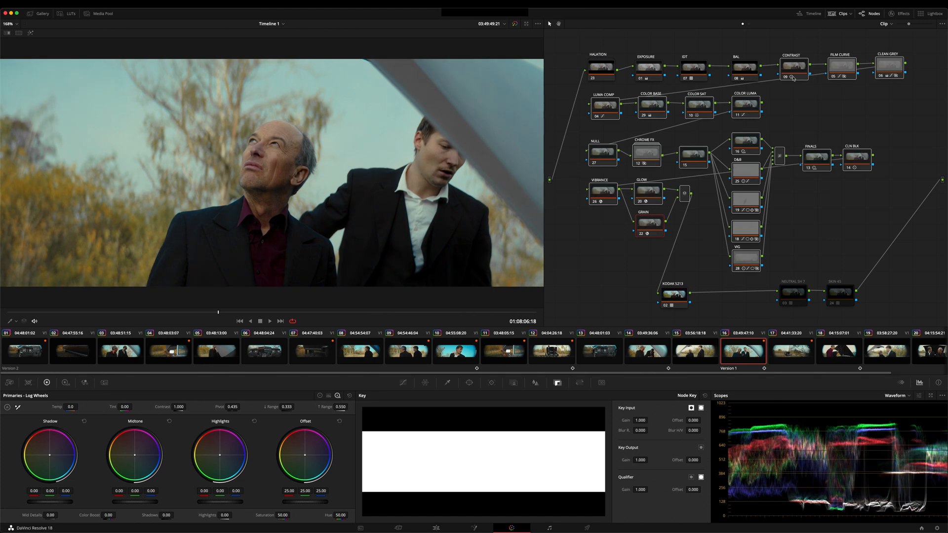
pyautogui.click(745, 68)
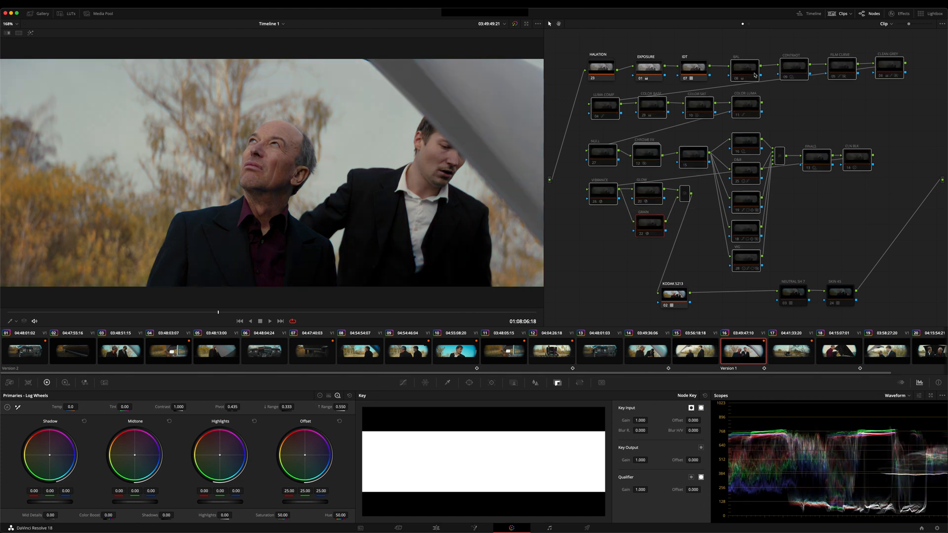